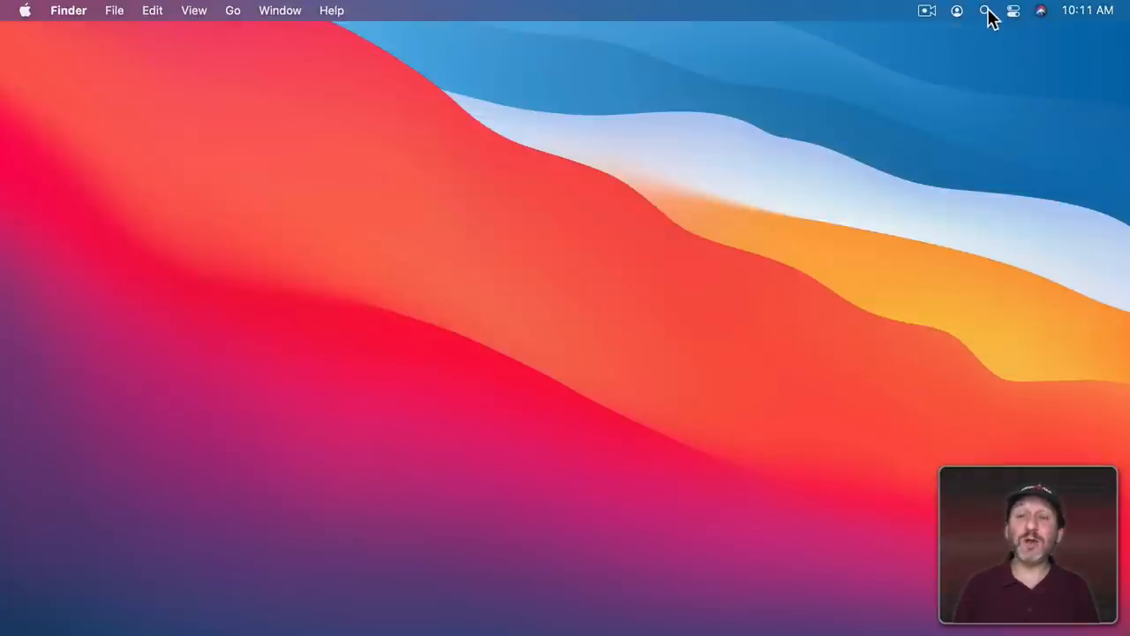
Bring up Spotlight from the menu bar, dismiss it, and reopen it with Command-Space.
{"action": "left_click", "coordinate": [986, 10]}
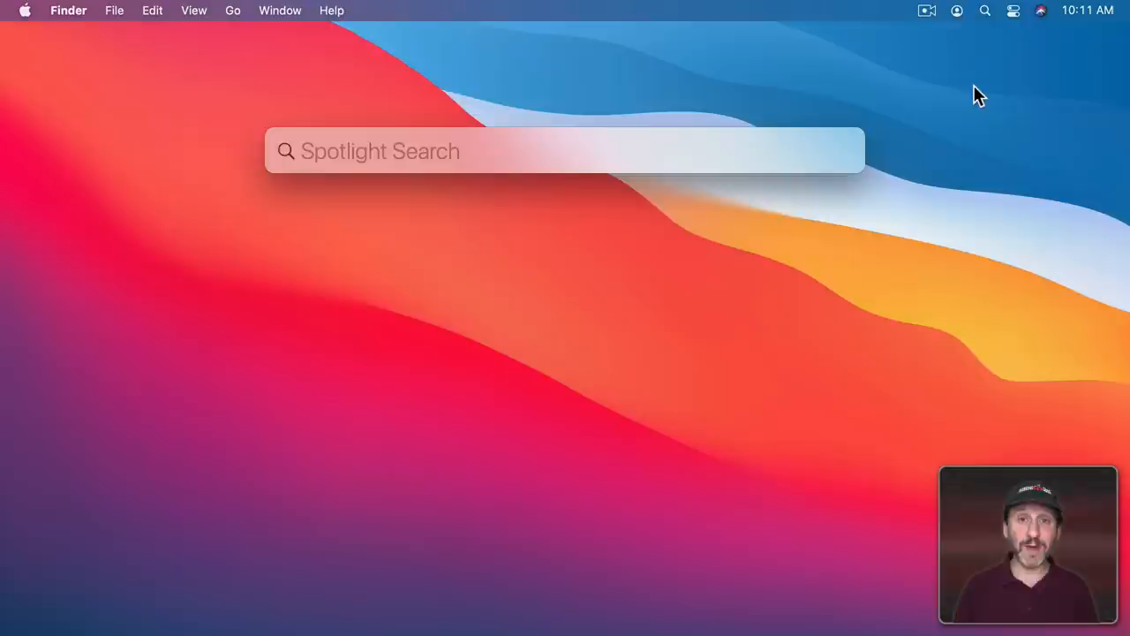
{"action": "key", "text": "escape"}
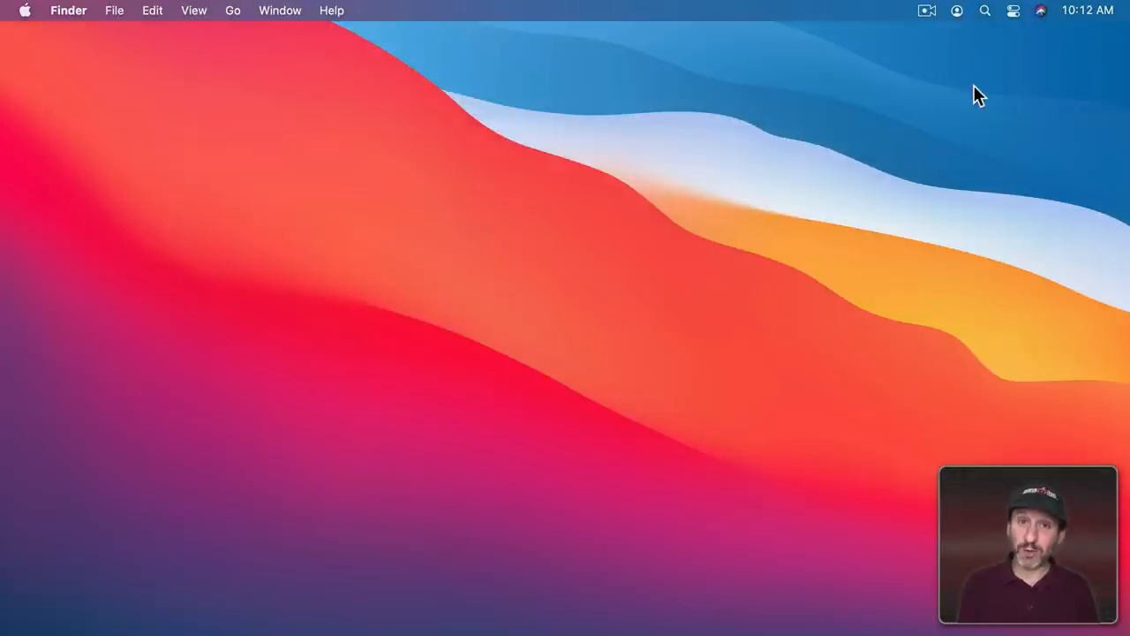
{"action": "key", "text": "cmd+space"}
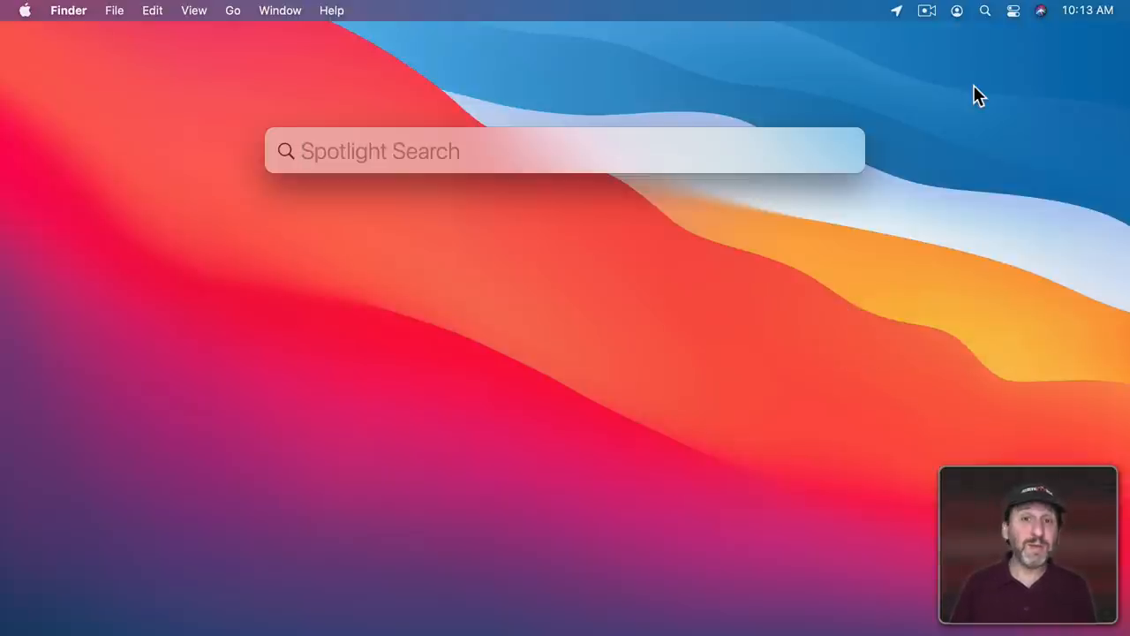
Search Spotlight for 'xyz' and select the top xyzreport text file hit.
{"action": "type", "text": "xyz"}
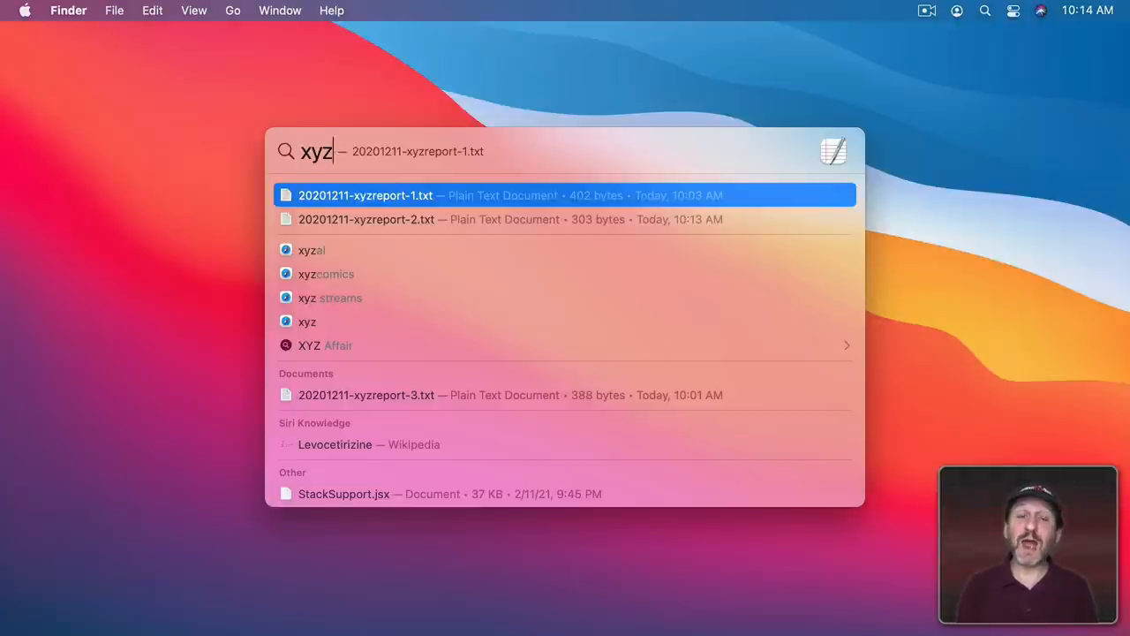
{"action": "key", "text": "Down"}
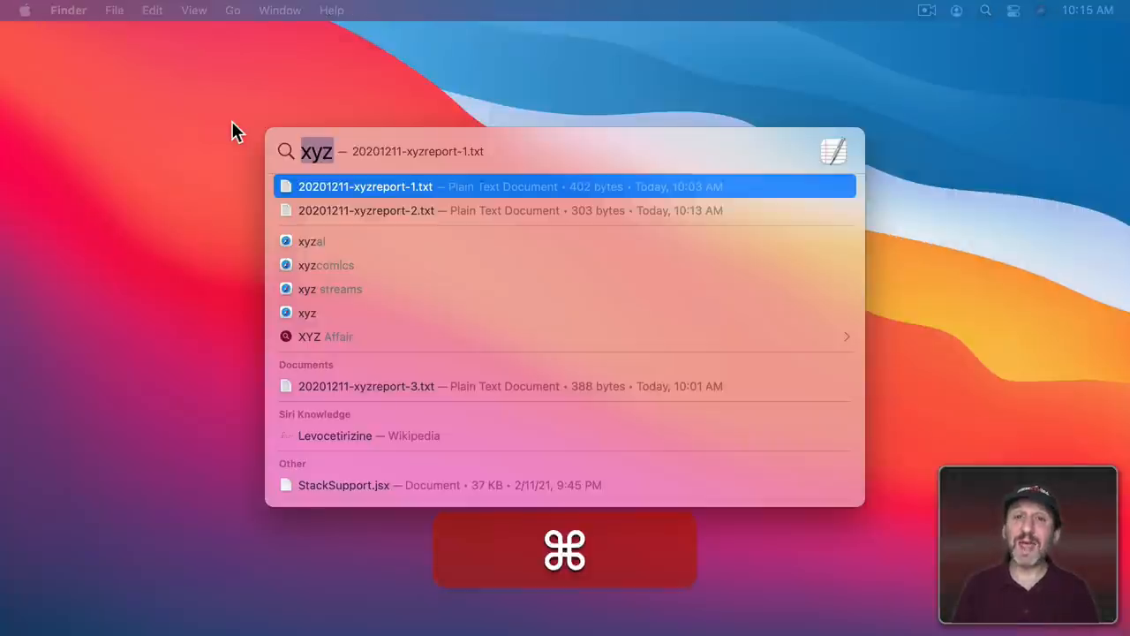
{"action": "key", "text": "enter"}
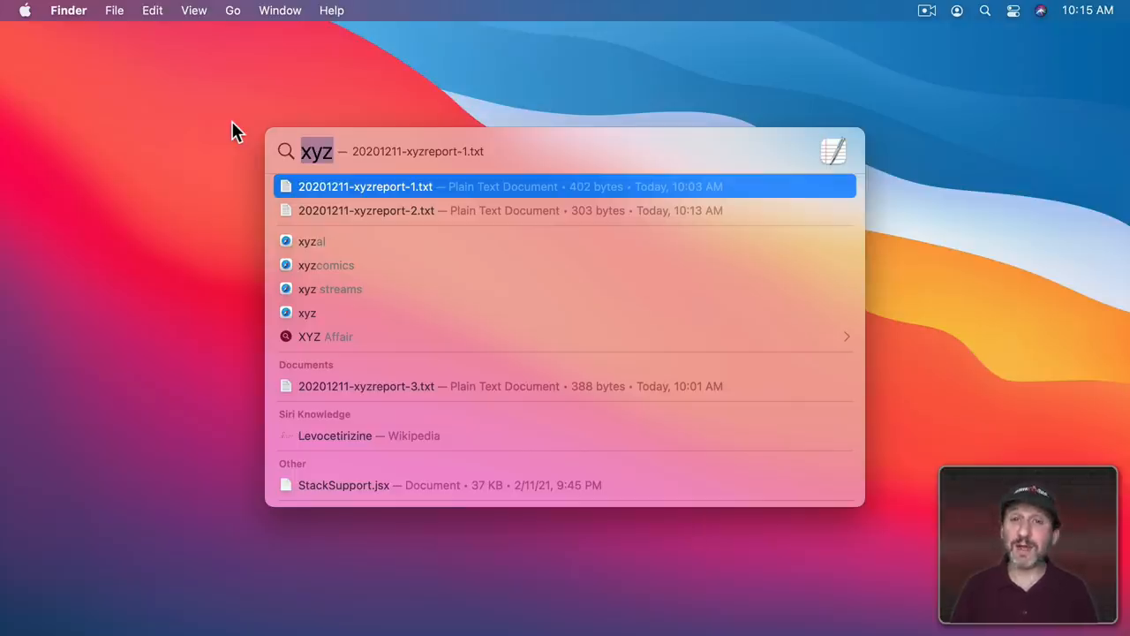
Preview the first xyzreport file's text, then clear the query back to an empty field.
{"action": "left_click", "coordinate": [364, 187]}
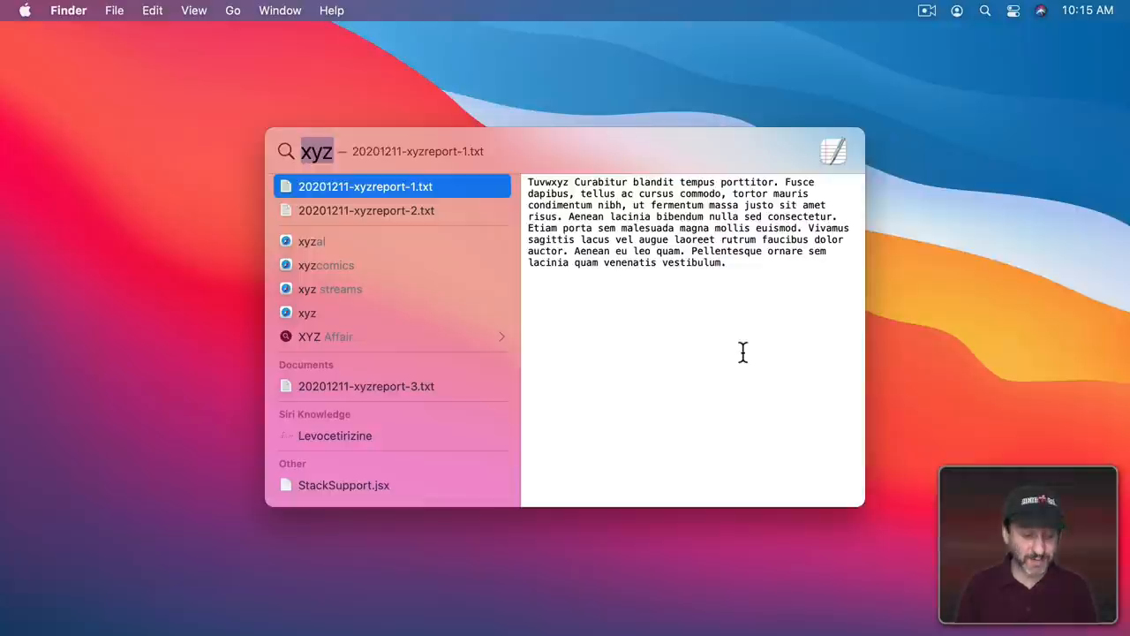
{"action": "type", "text": "tuvwxyz"}
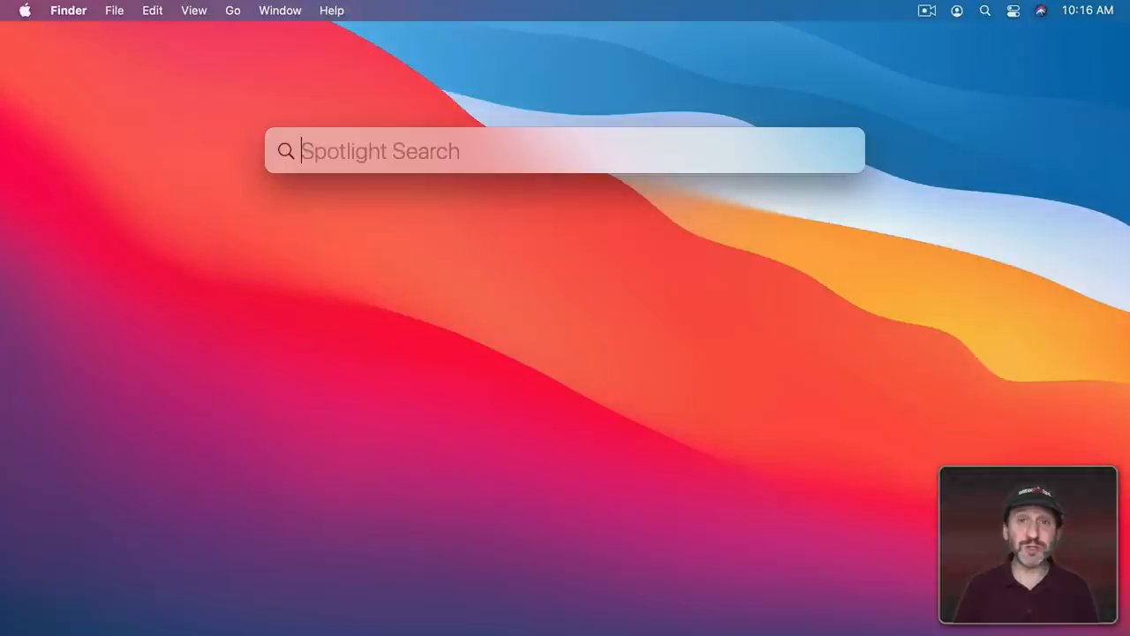
Try queries like 'garageBand.app' and 'gb' in Spotlight, ending by launching System Preferences.
{"action": "type", "text": "na"}
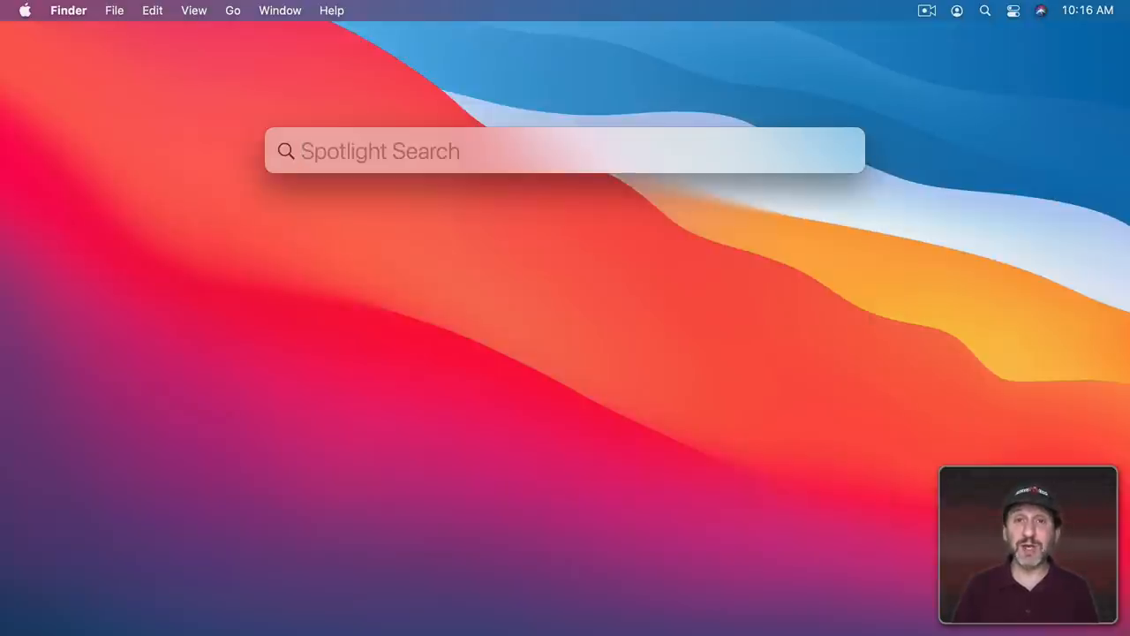
{"action": "type", "text": "garageBand.app"}
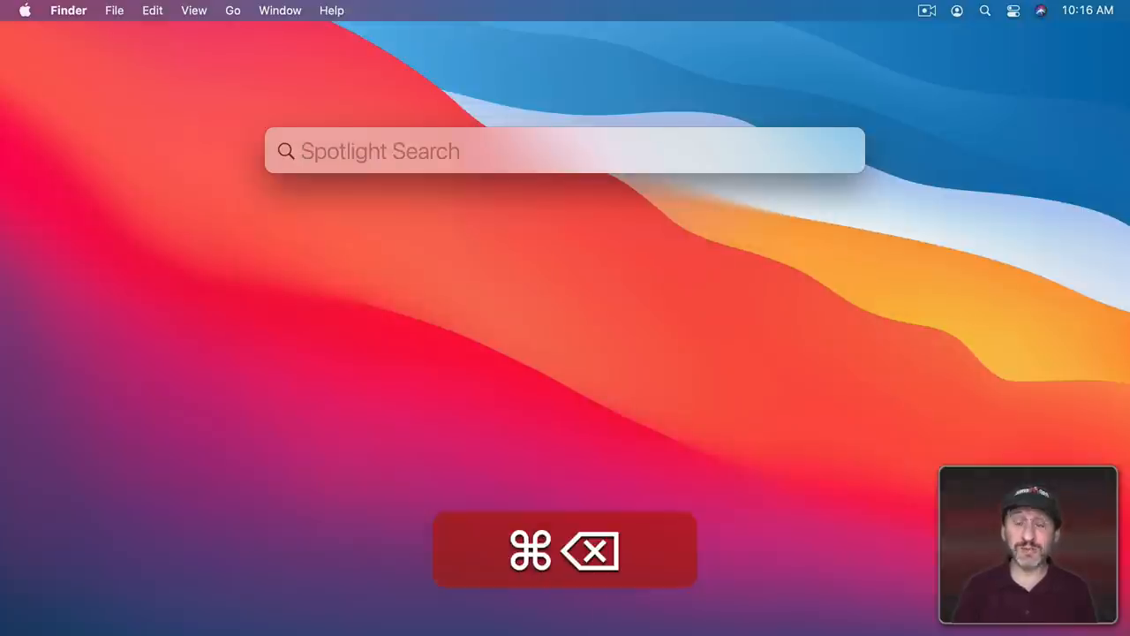
{"action": "type", "text": "gb"}
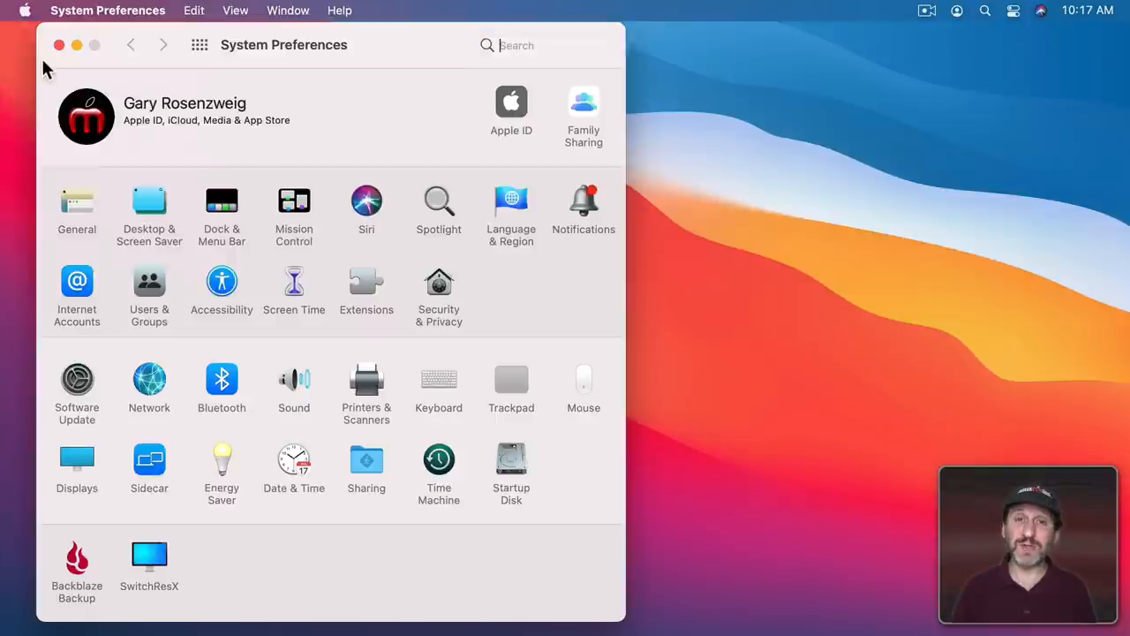
In the Spotlight pane's Search Results list, uncheck Fonts.
{"action": "left_click", "coordinate": [438, 201]}
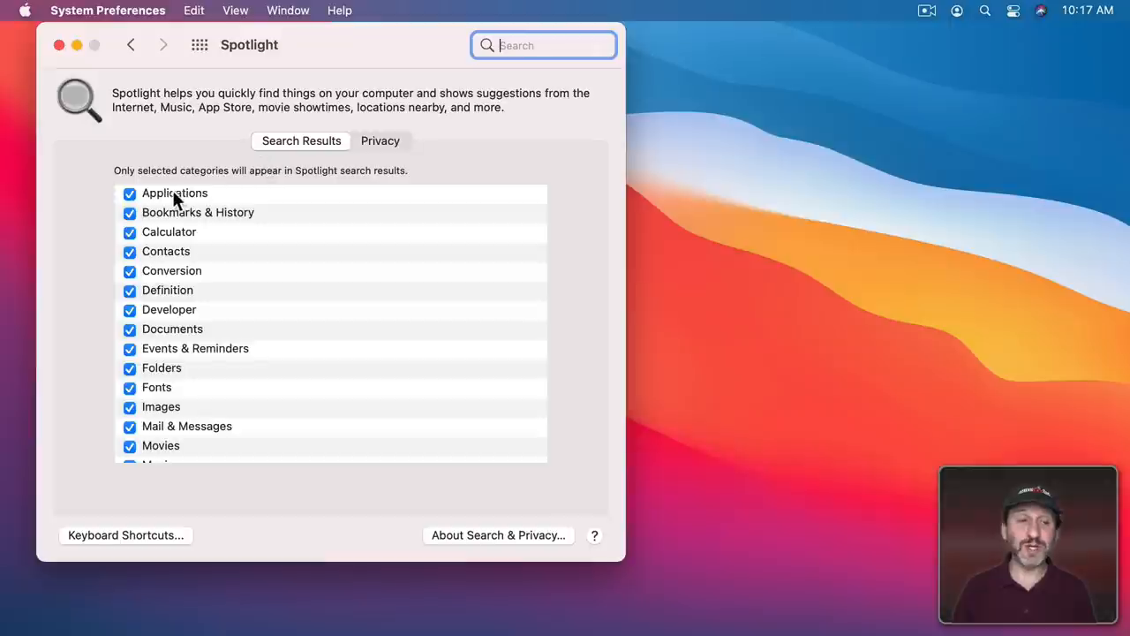
{"action": "scroll", "scroll_direction": "down", "scroll_amount": 3}
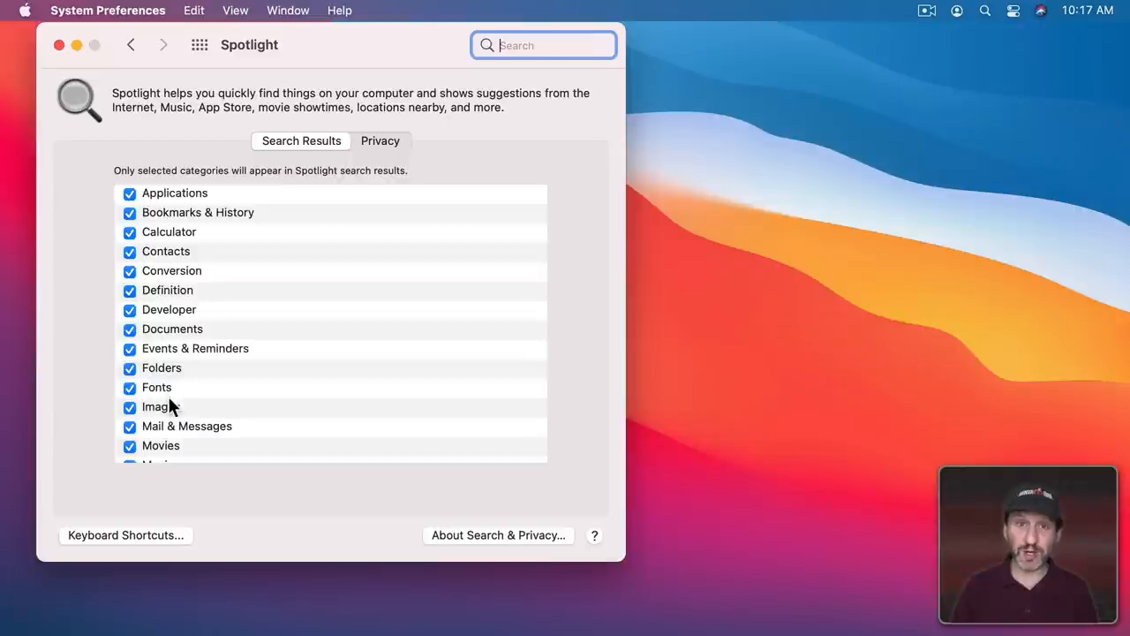
{"action": "mouse_move", "coordinate": [169, 413]}
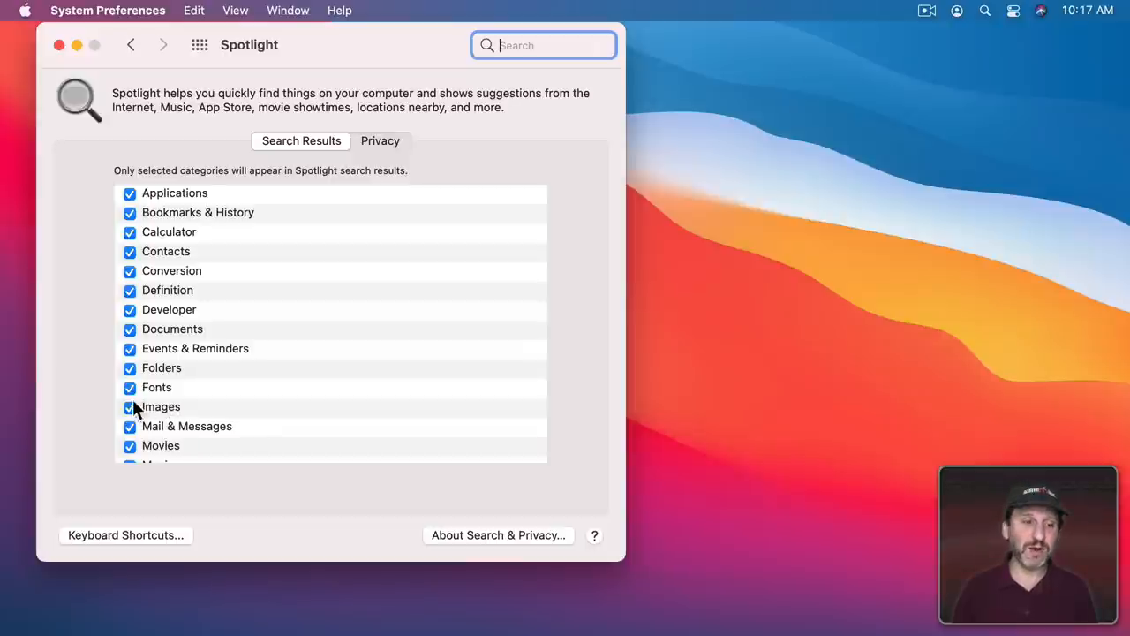
{"action": "left_click", "coordinate": [131, 389]}
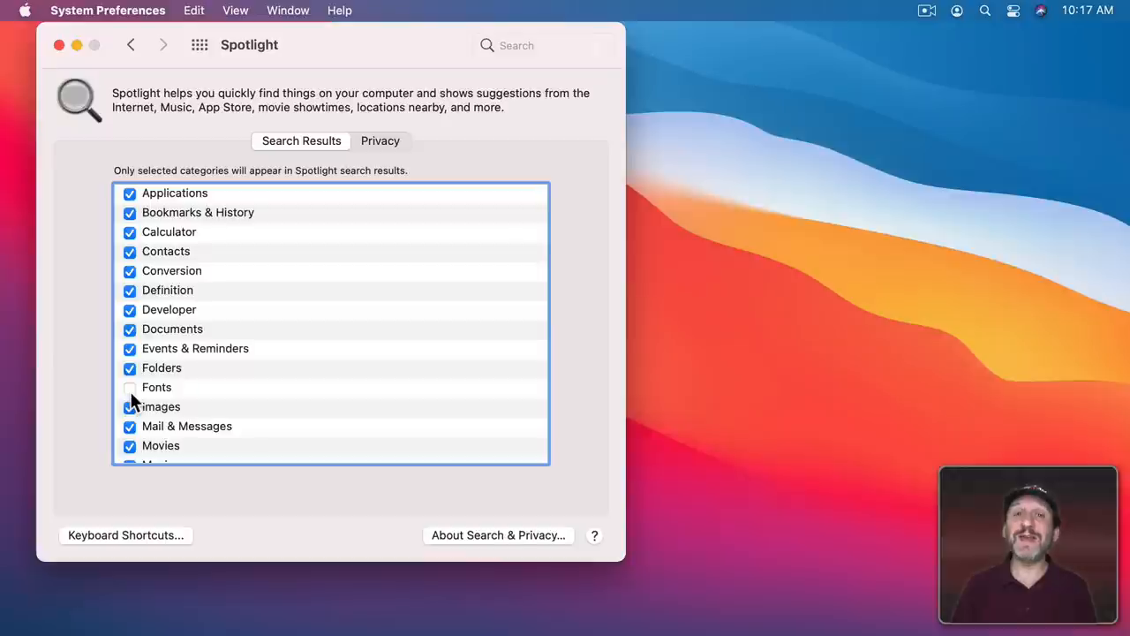
{"action": "mouse_move", "coordinate": [180, 396]}
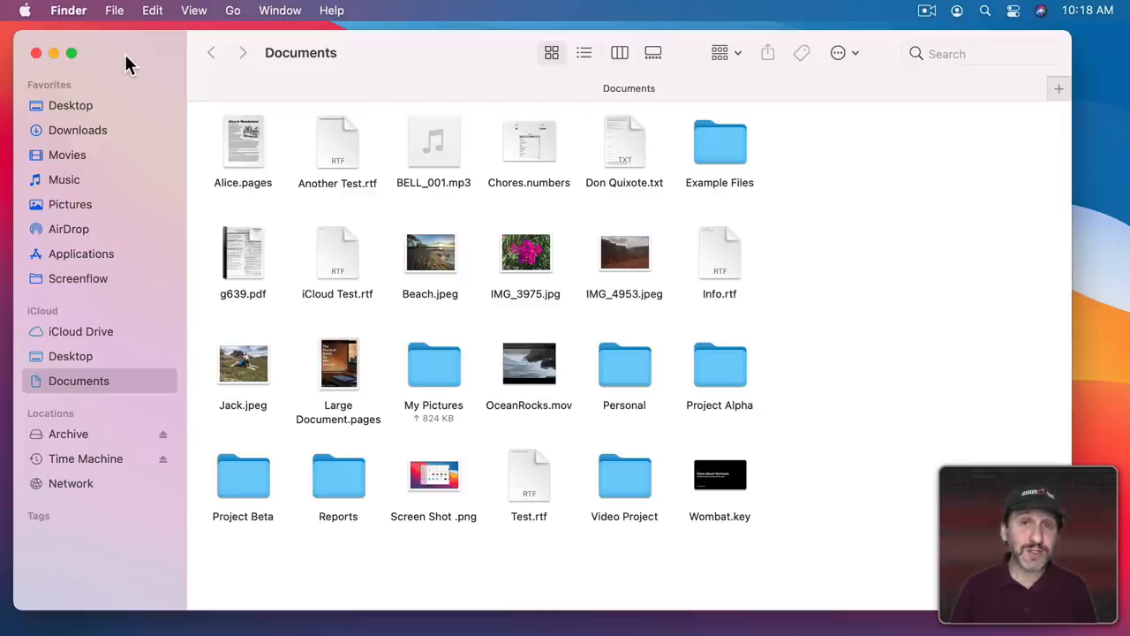
{"action": "mouse_move", "coordinate": [354, 120]}
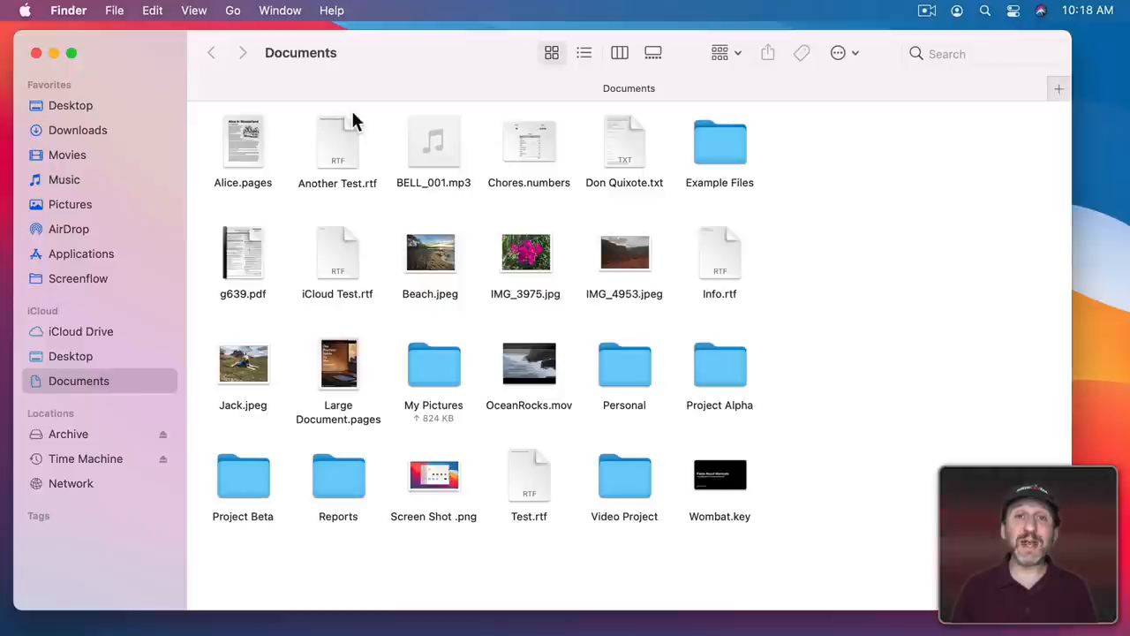
Search the Documents folder in Finder for 'xyz', then widen the scope to This Mac.
{"action": "left_click", "coordinate": [936, 53]}
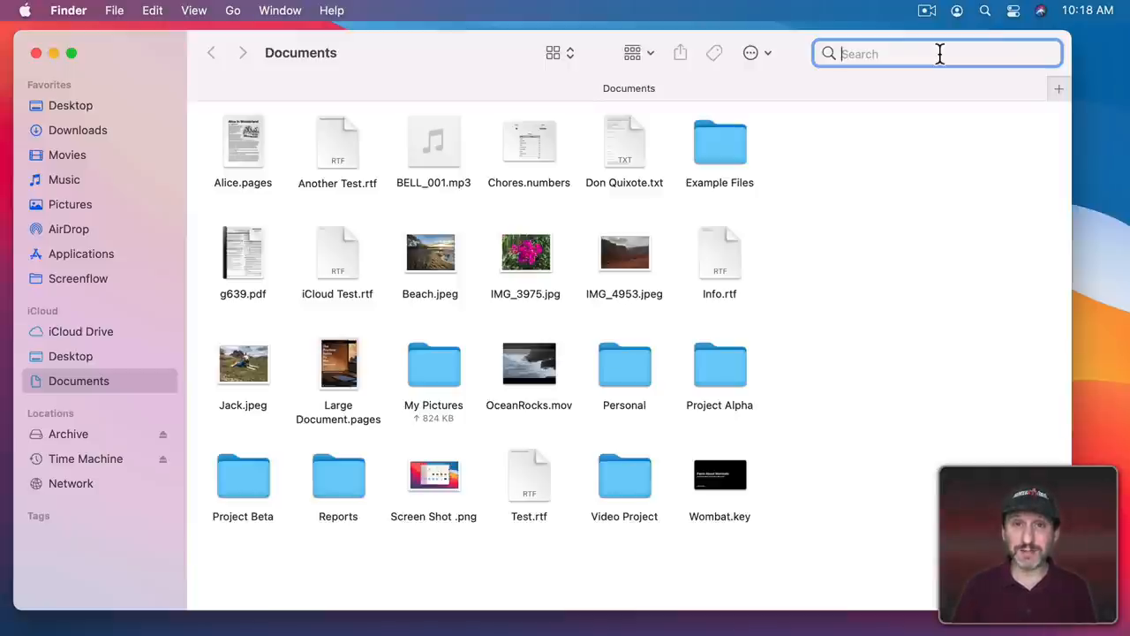
{"action": "type", "text": "xyz"}
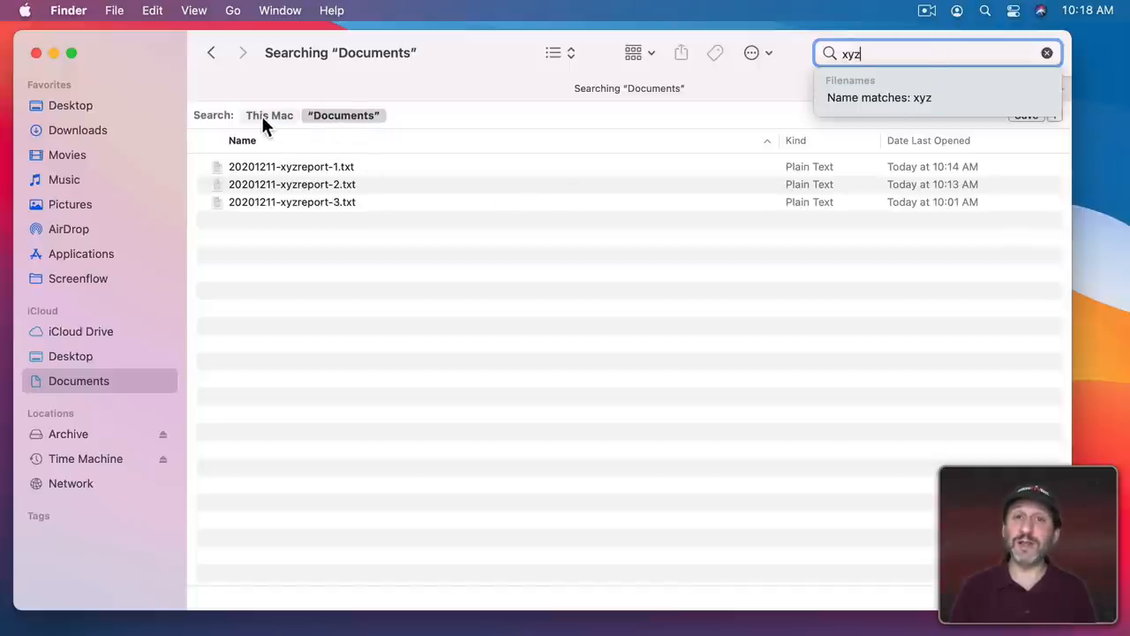
{"action": "left_click", "coordinate": [36, 53]}
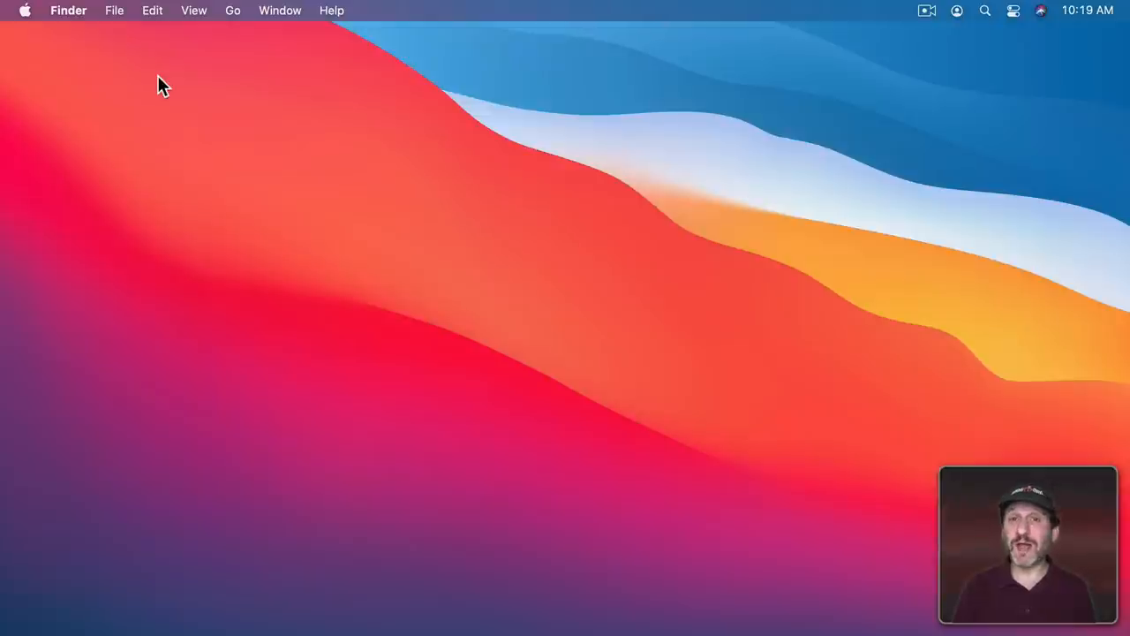
{"action": "mouse_move", "coordinate": [491, 251]}
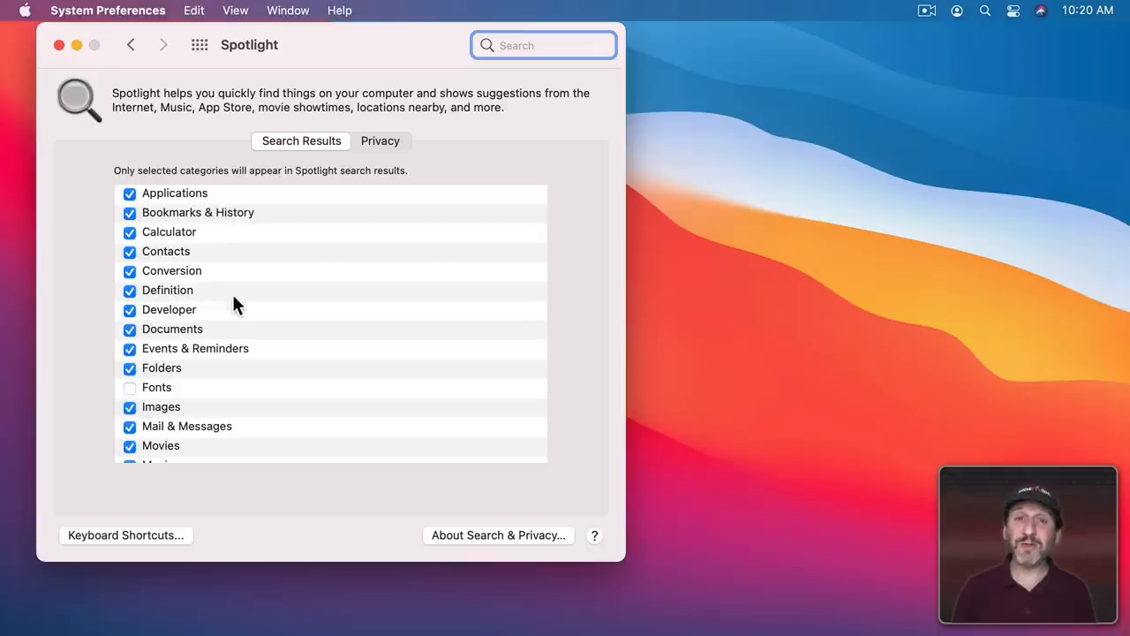
{"action": "mouse_move", "coordinate": [186, 366]}
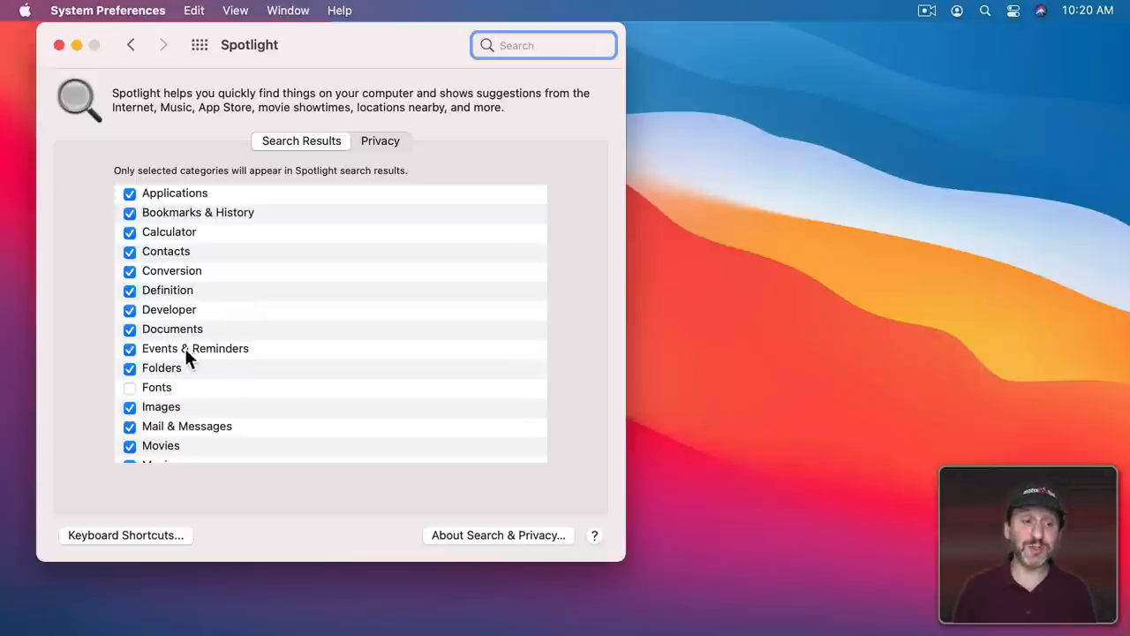
{"action": "mouse_move", "coordinate": [226, 357]}
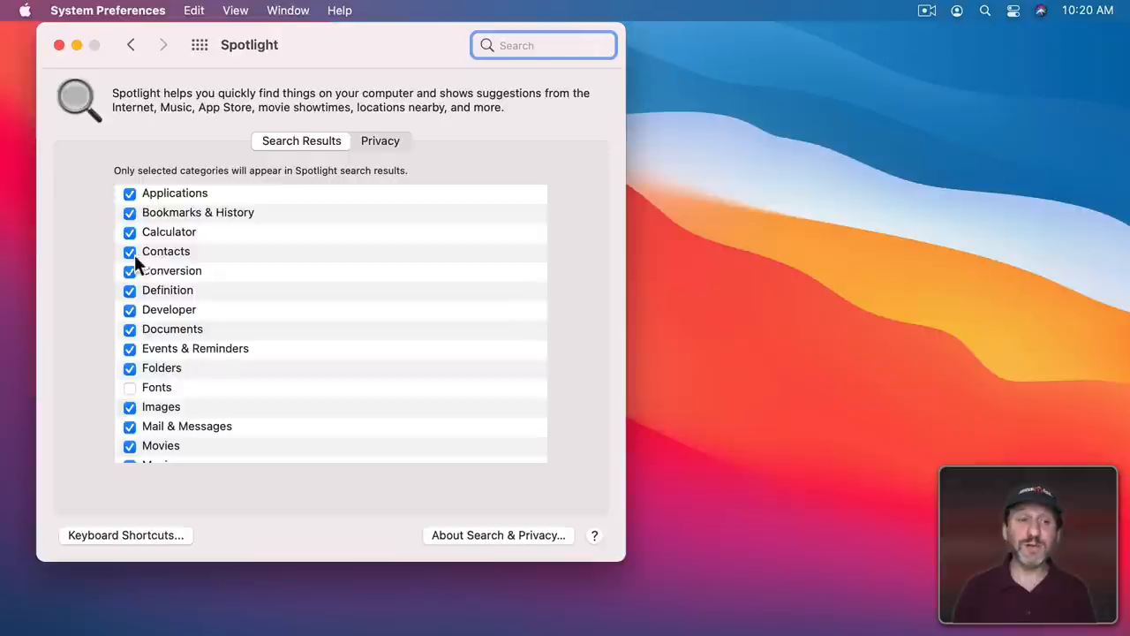
{"action": "mouse_move", "coordinate": [239, 221]}
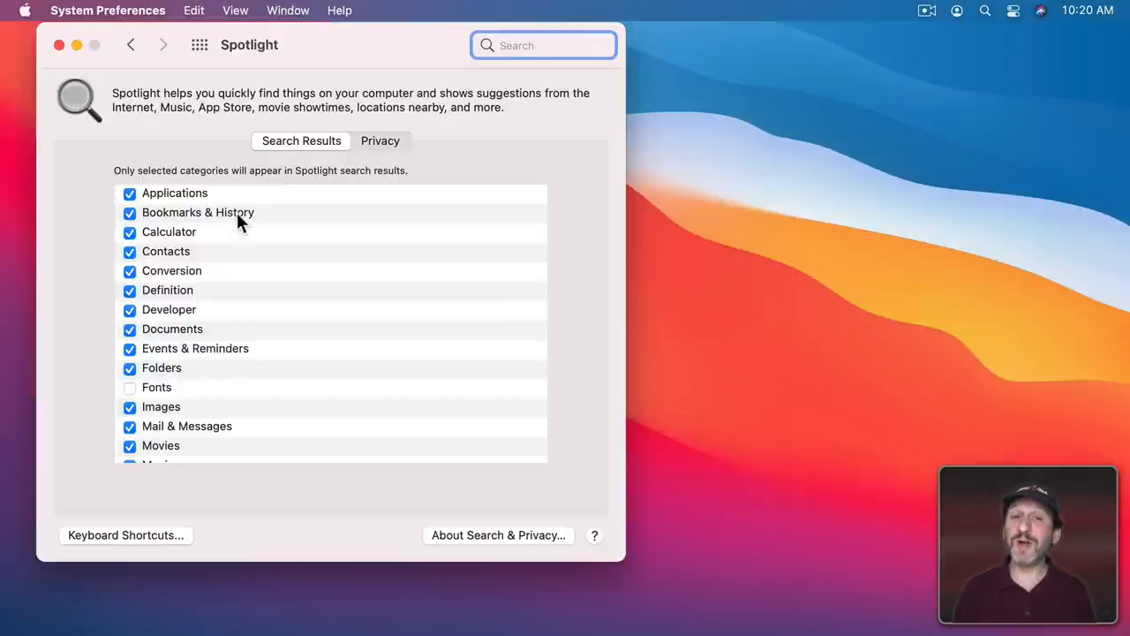
Scroll to the end of the Search Results category list showing Fonts still unchecked.
{"action": "scroll", "scroll_direction": "down", "scroll_amount": 3}
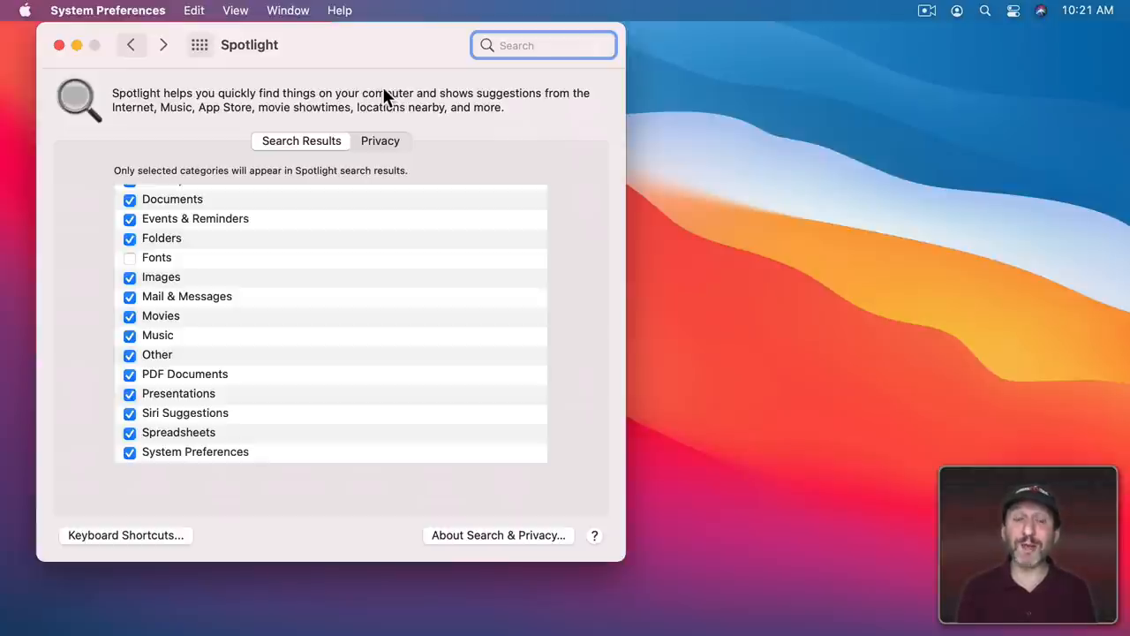
{"action": "key", "text": "cmd+space"}
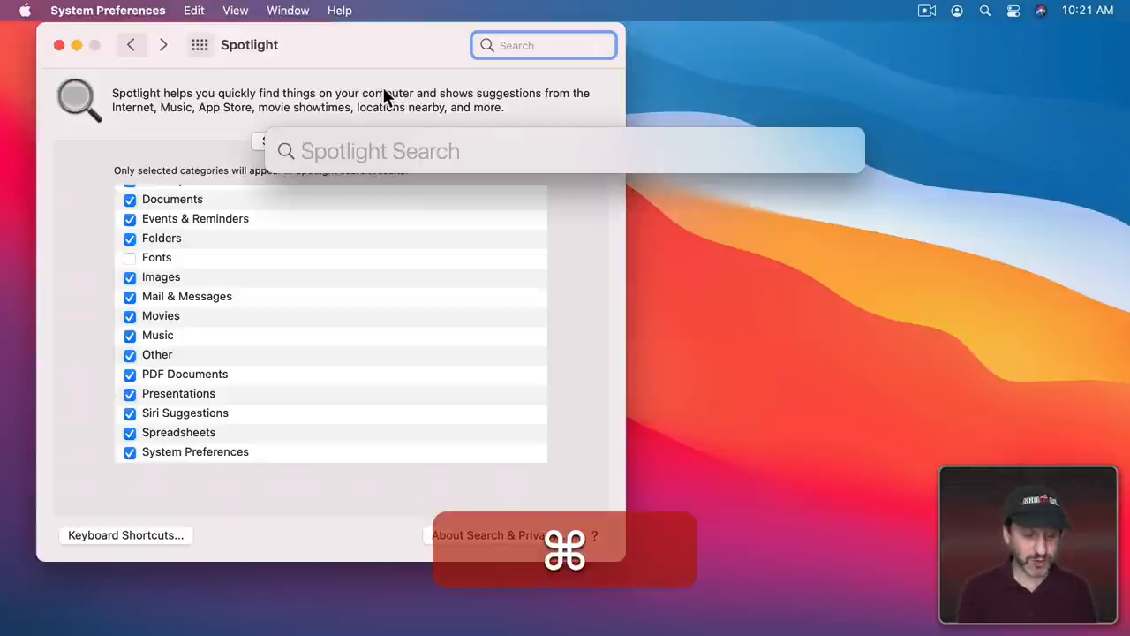
{"action": "type", "text": "trackpad"}
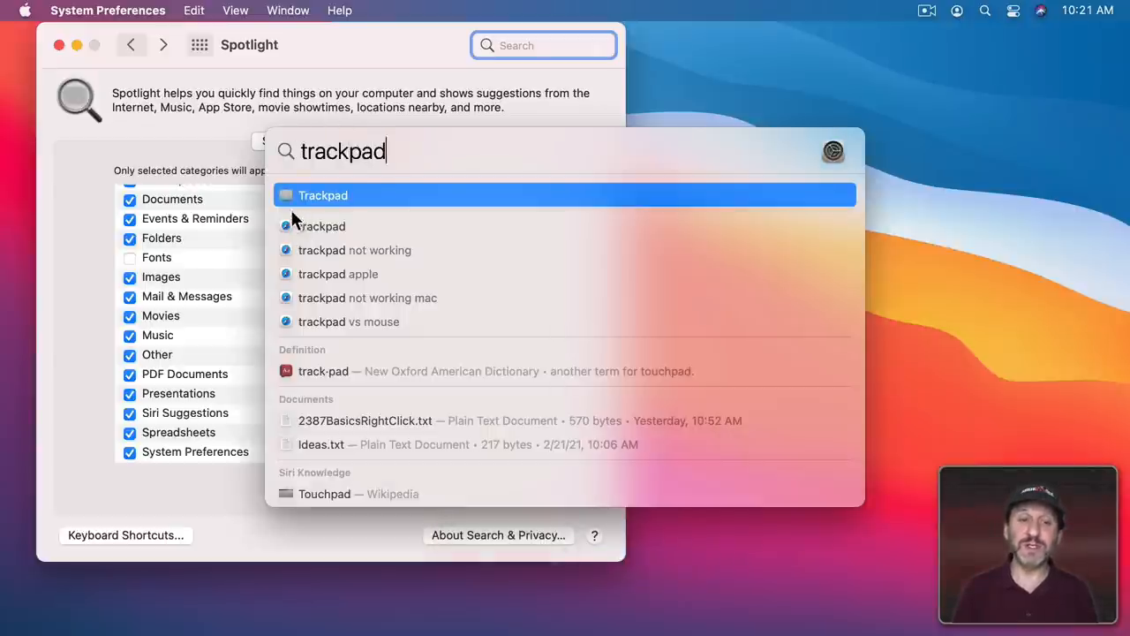
{"action": "left_click", "coordinate": [325, 202]}
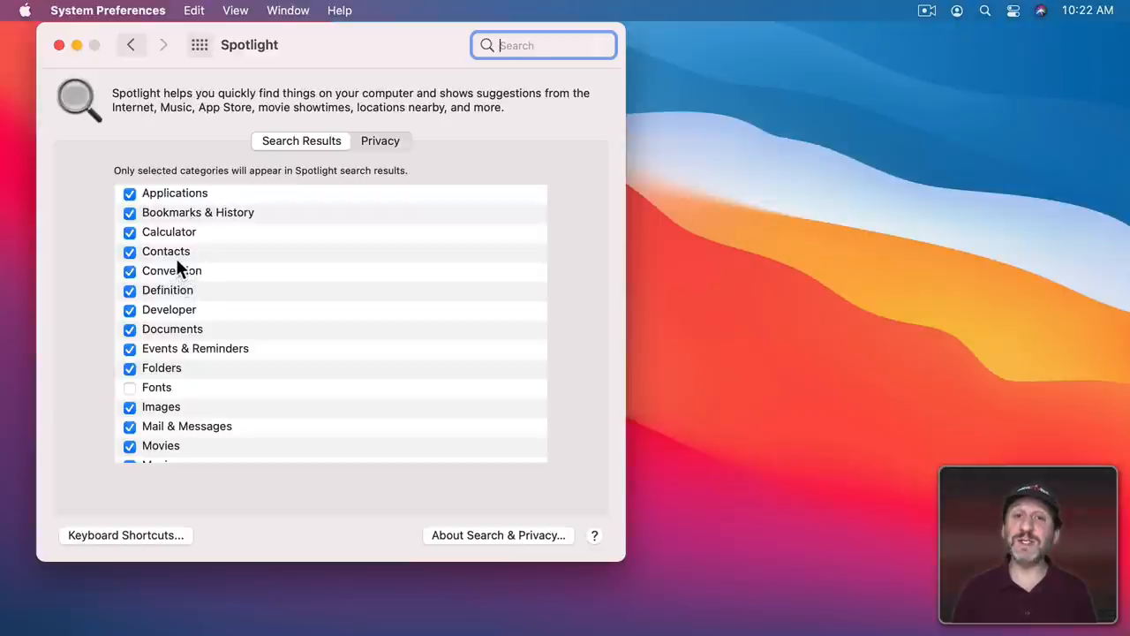
{"action": "mouse_move", "coordinate": [186, 248]}
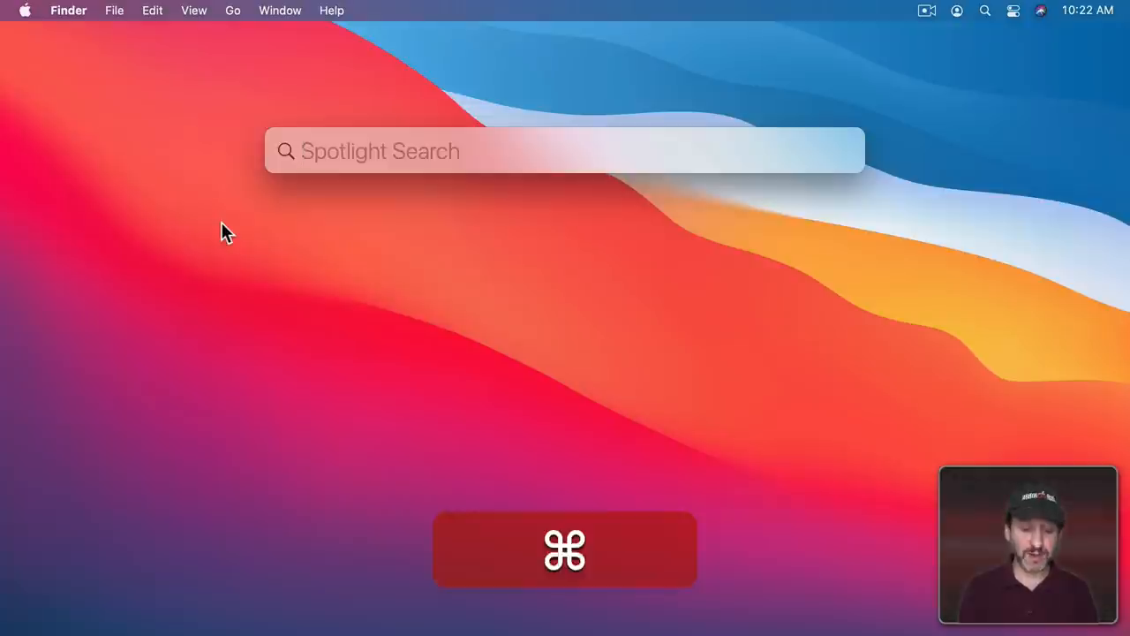
Calculate 1+2 in Spotlight, then replace it with the expression (4+6)*9.
{"action": "type", "text": "1+2"}
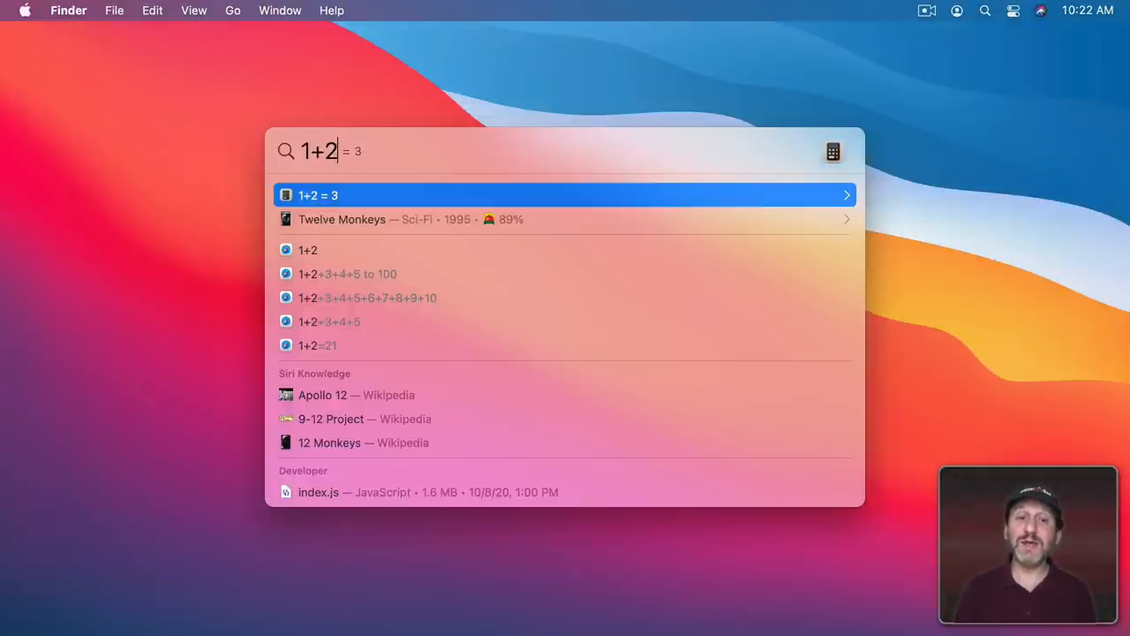
{"action": "key", "text": "shift+cmd+a"}
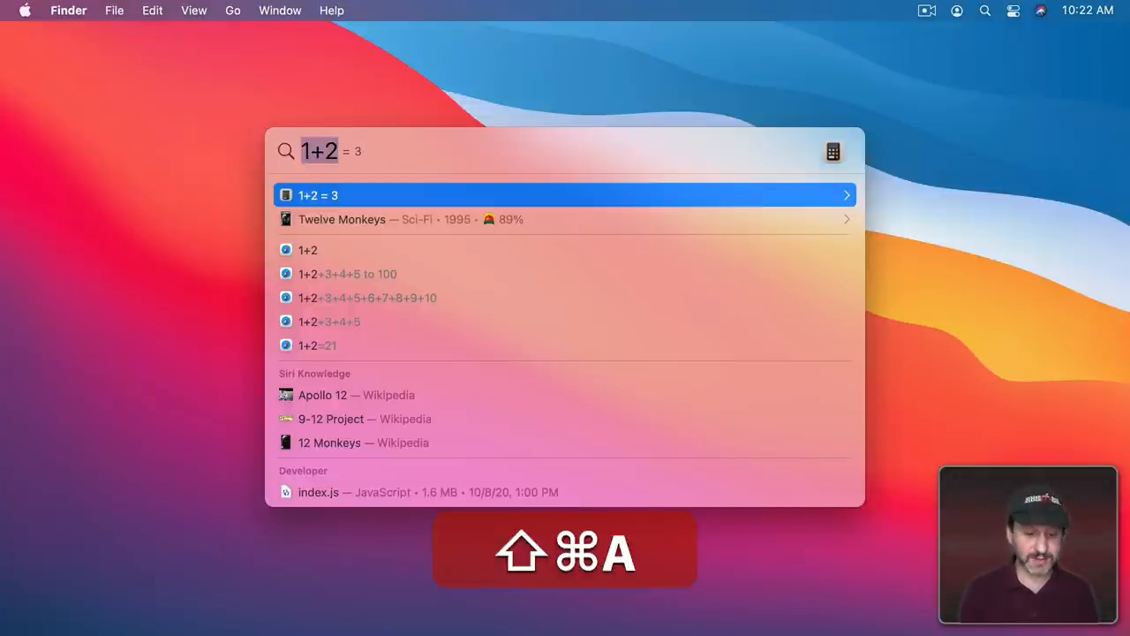
{"action": "type", "text": "(4+6)*"}
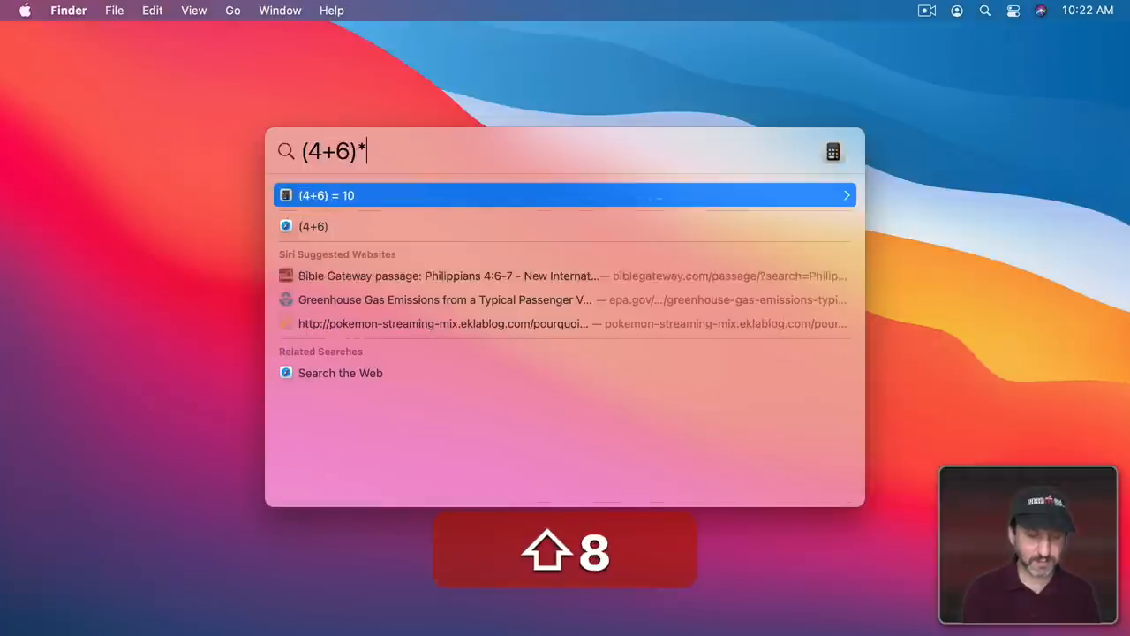
{"action": "type", "text": "9 mile"}
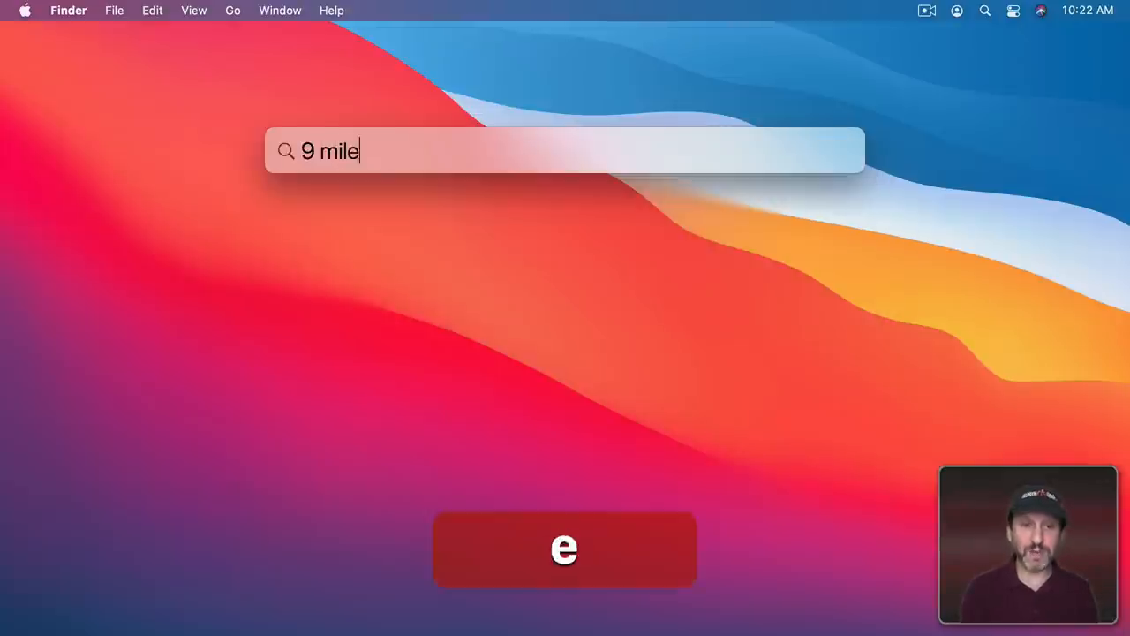
Extend the query to '9 miles in meters' to get the unit conversion.
{"action": "type", "text": "s in"}
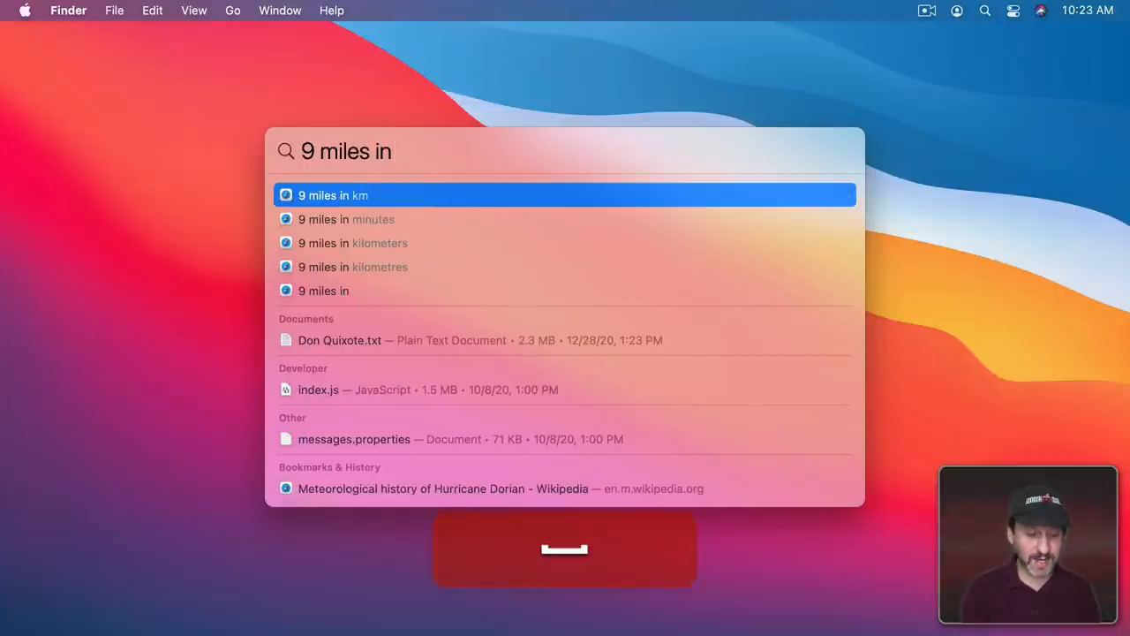
{"action": "type", "text": "meters"}
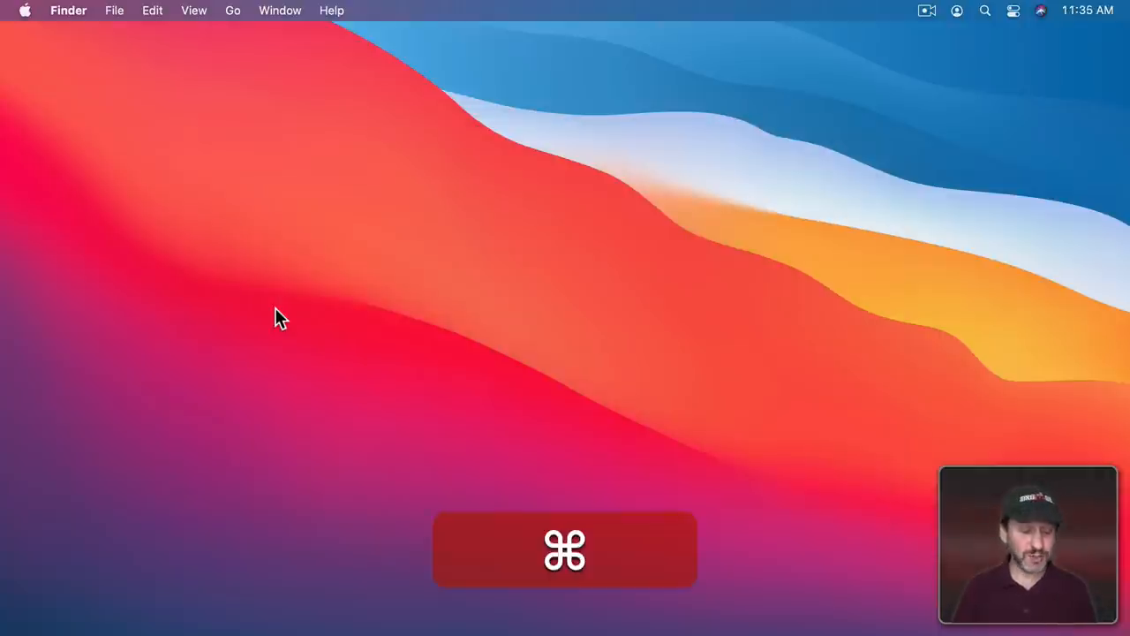
Look up the definition of 'crevasse' in Spotlight.
{"action": "type", "text": "crevasse"}
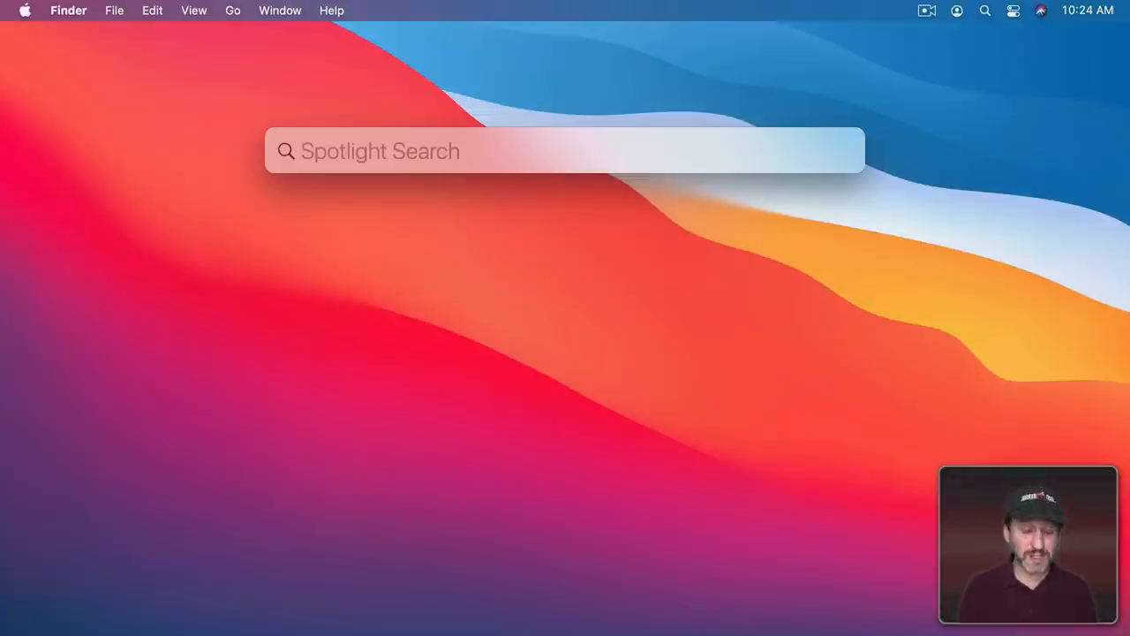
Search Spotlight for macmost.com and select the MacMost website top hit.
{"action": "type", "text": "macmost."}
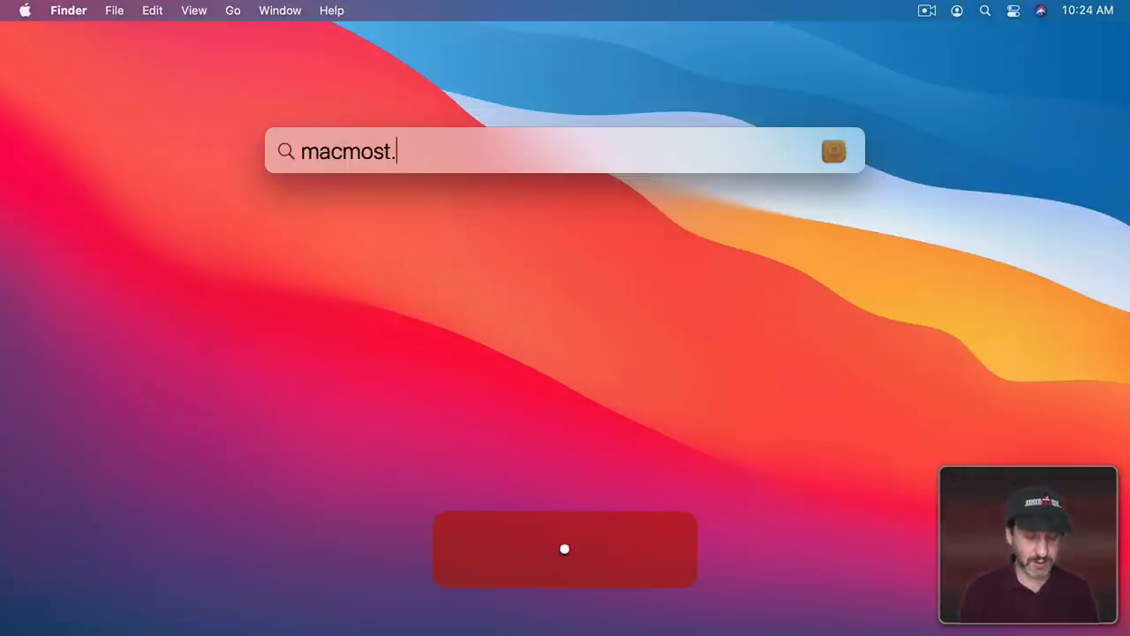
{"action": "type", "text": "com"}
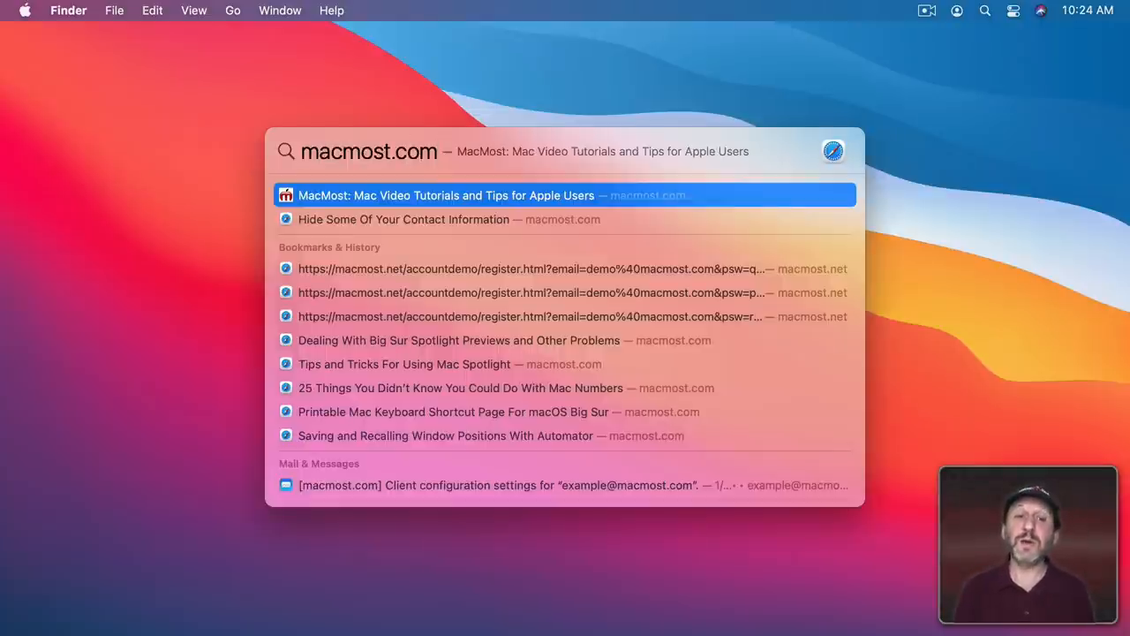
{"action": "left_click", "coordinate": [566, 195]}
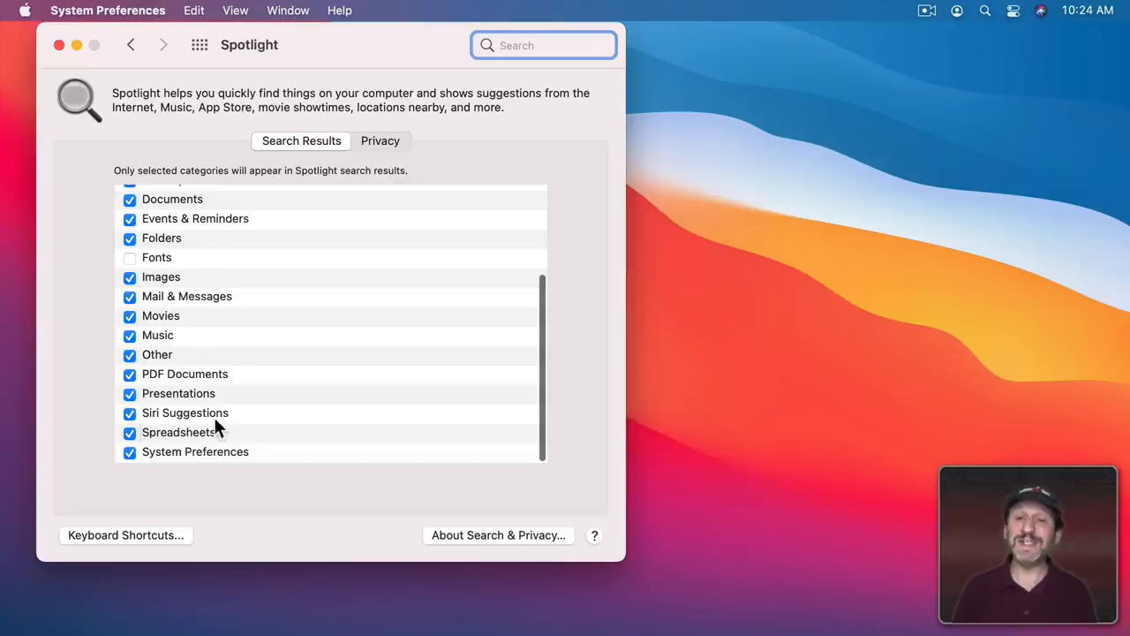
Quit the settings and bring up an empty Spotlight search with Cmd+Space.
{"action": "key", "text": "cmd+space"}
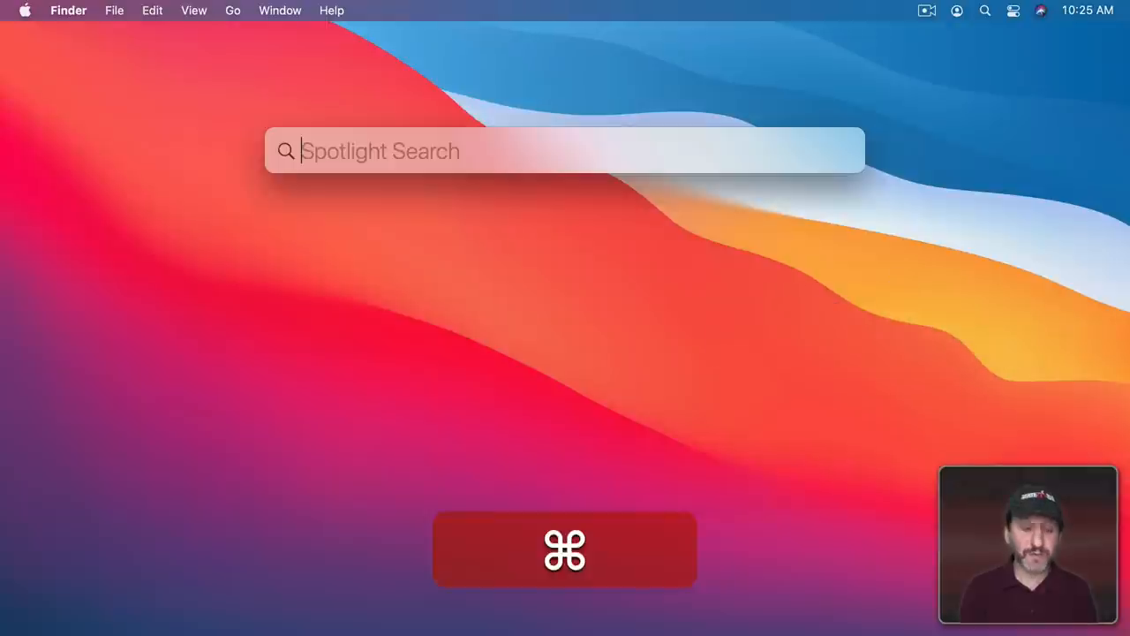
Search Spotlight for croods 2, weather new york, rockies and crevasse in turn.
{"action": "type", "text": "croods 2"}
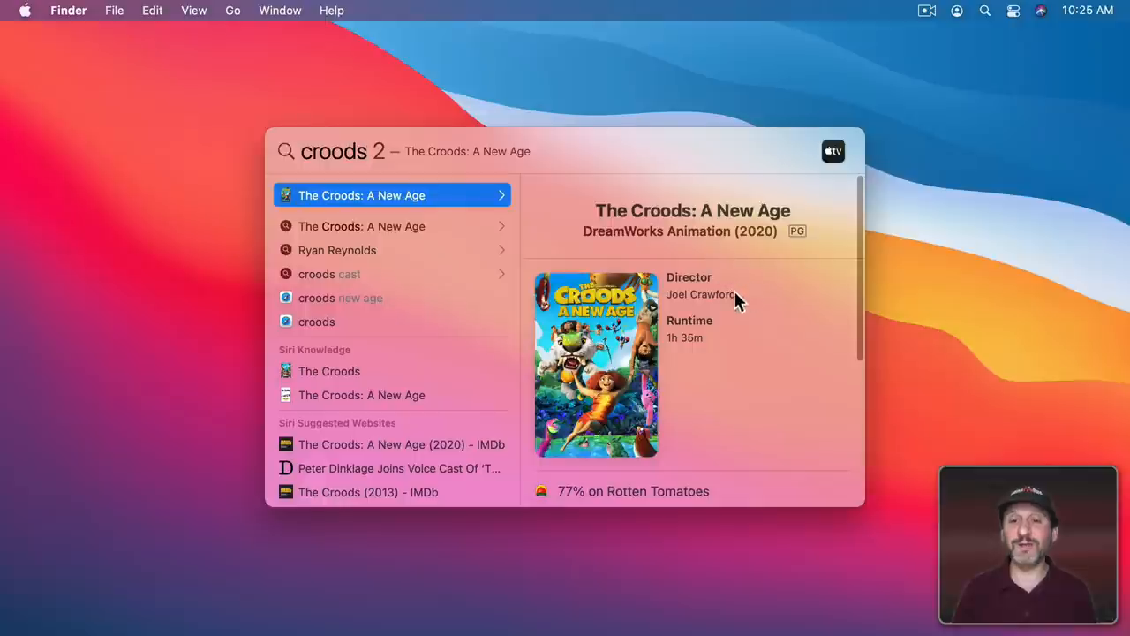
{"action": "type", "text": "weather new york"}
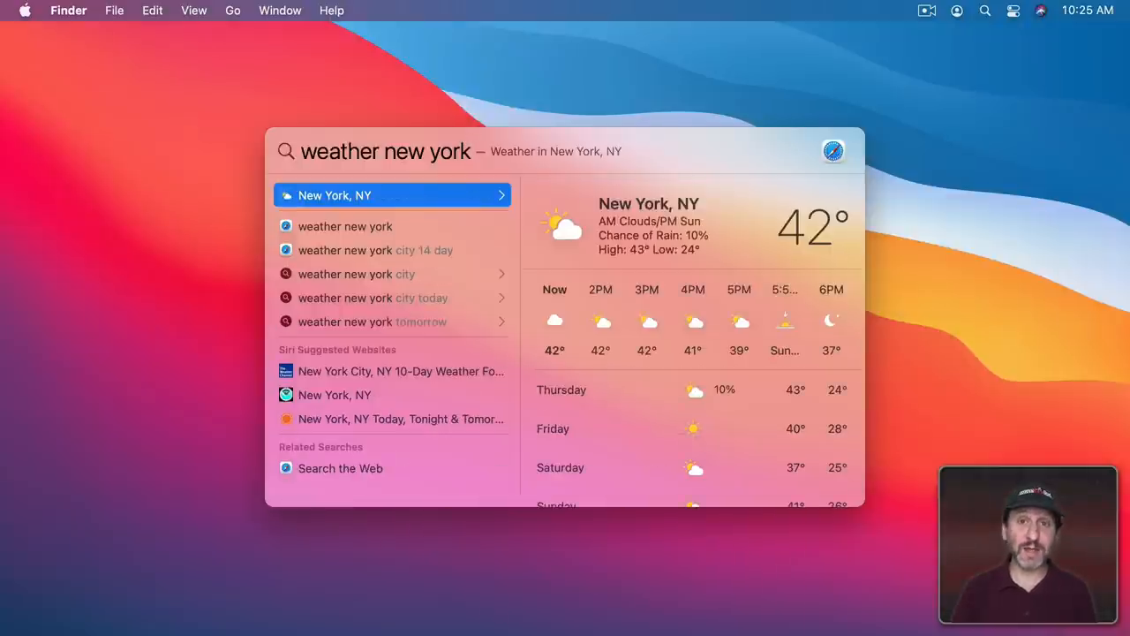
{"action": "type", "text": "rockies"}
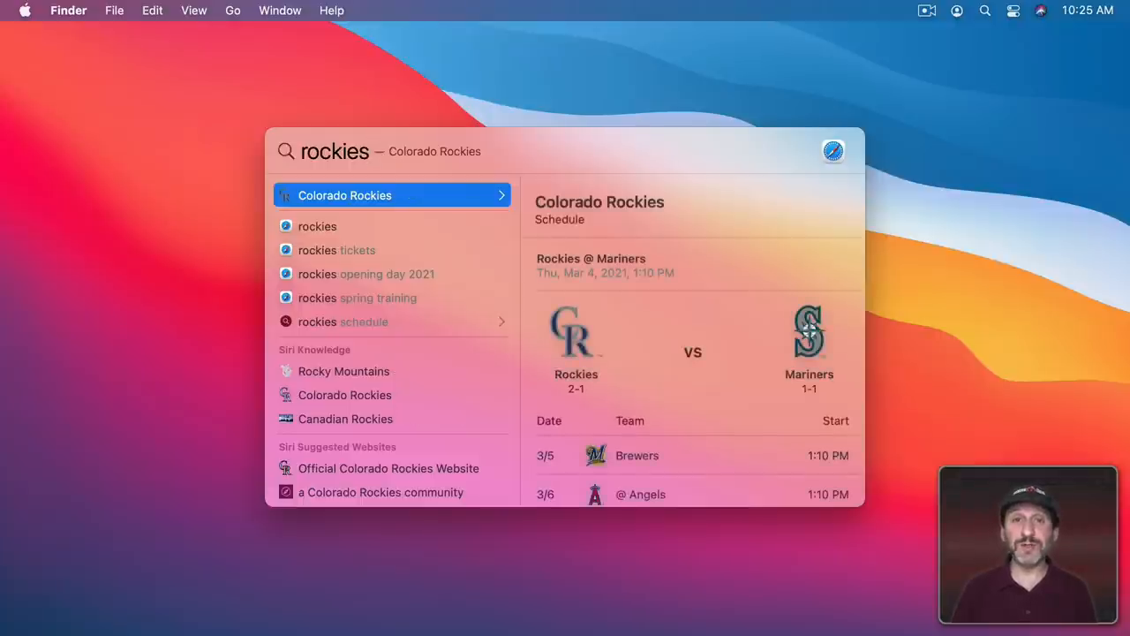
{"action": "type", "text": "crevasse"}
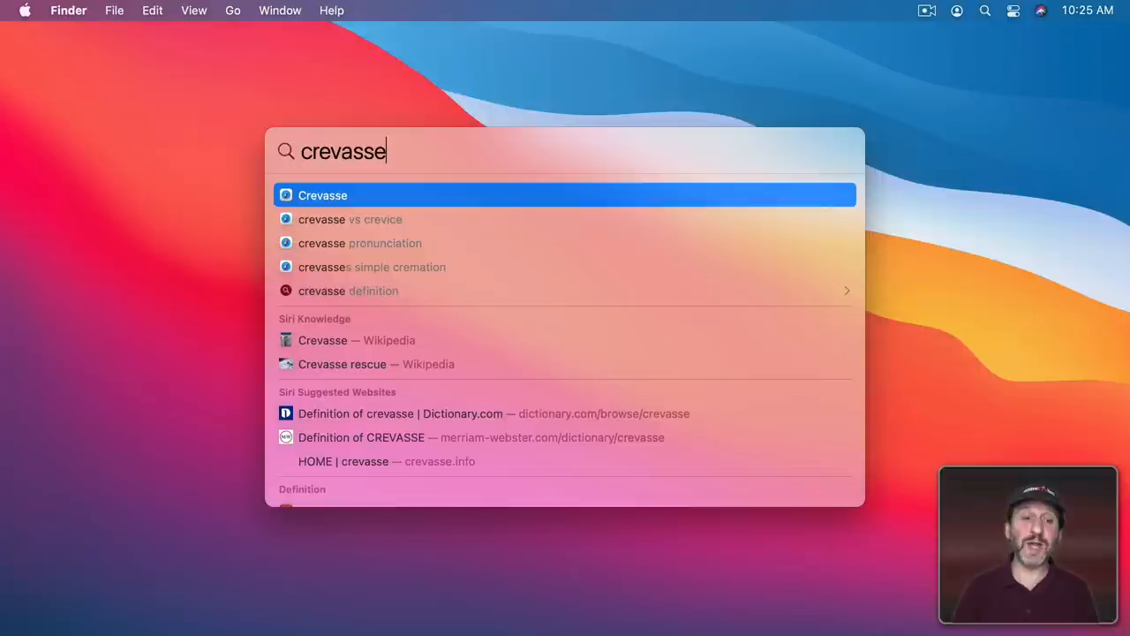
{"action": "mouse_move", "coordinate": [356, 354]}
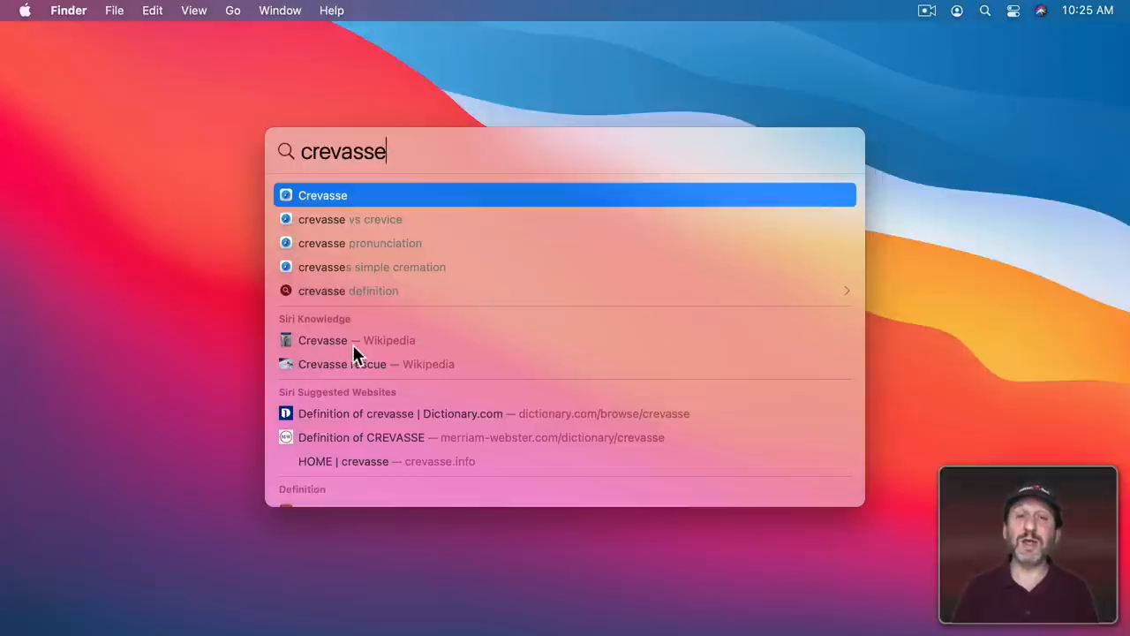
Preview the Crevasse Wikipedia summary, then dismiss Spotlight to the desktop.
{"action": "left_click", "coordinate": [357, 339]}
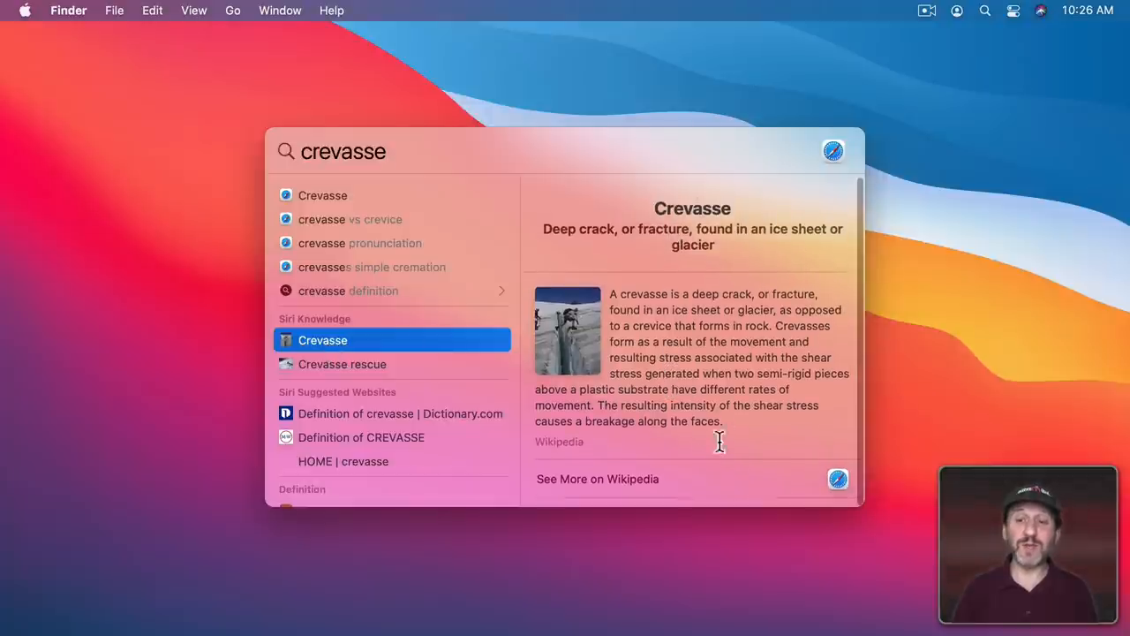
{"action": "left_click", "coordinate": [597, 479]}
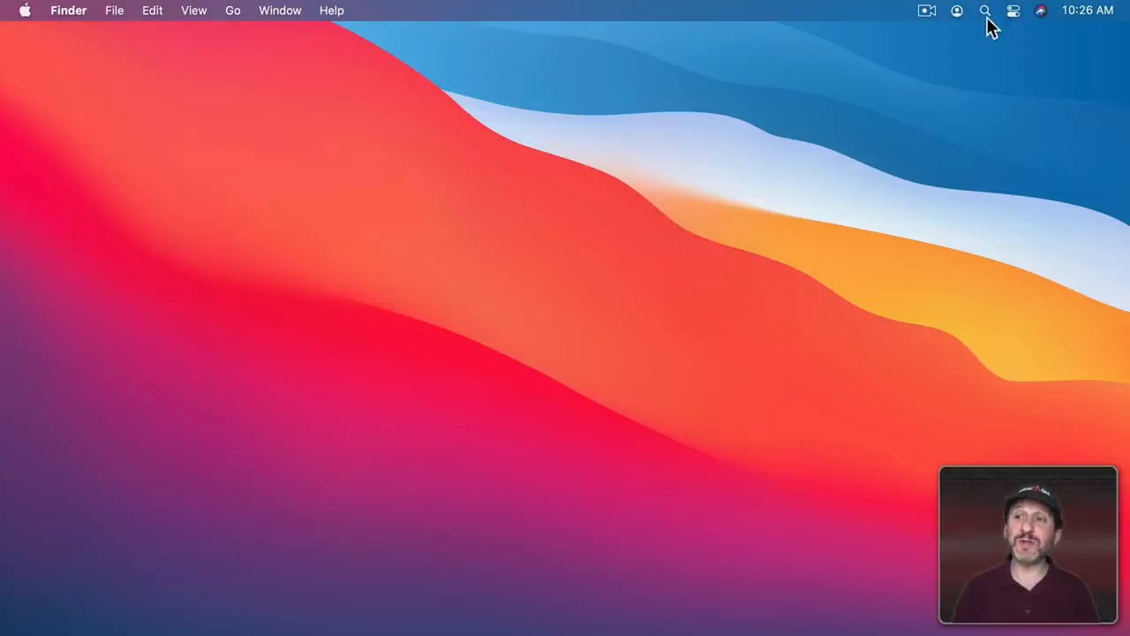
{"action": "left_click", "coordinate": [986, 10]}
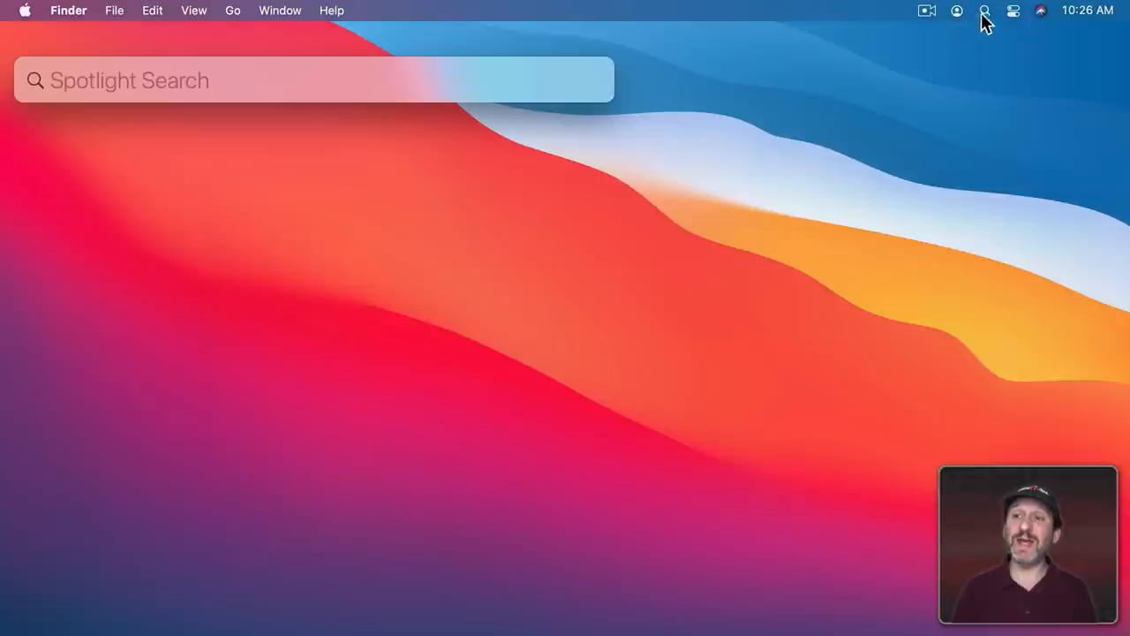
{"action": "left_click", "coordinate": [984, 11]}
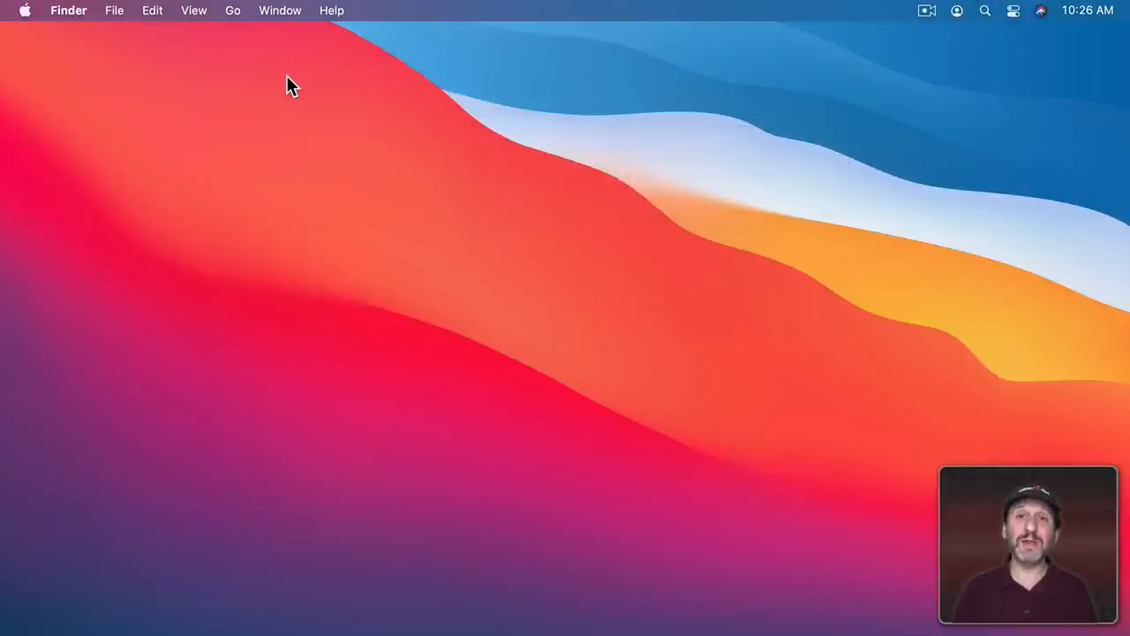
From the Apple menu, reach System Preferences > Keyboard > Shortcuts for Spotlight.
{"action": "left_click", "coordinate": [24, 11]}
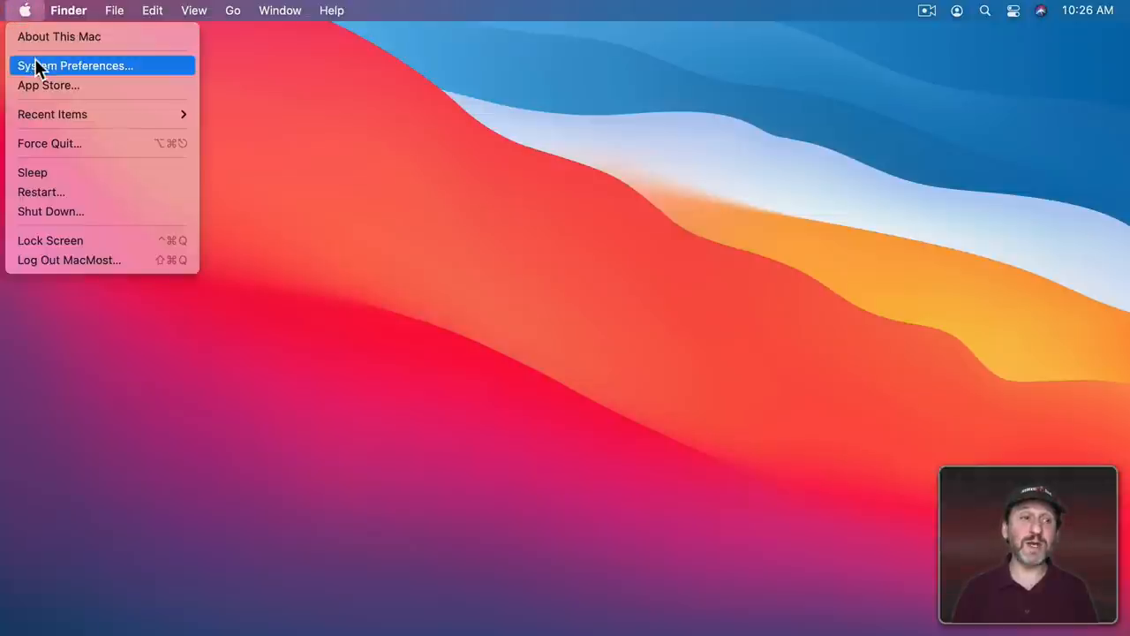
{"action": "left_click", "coordinate": [76, 65]}
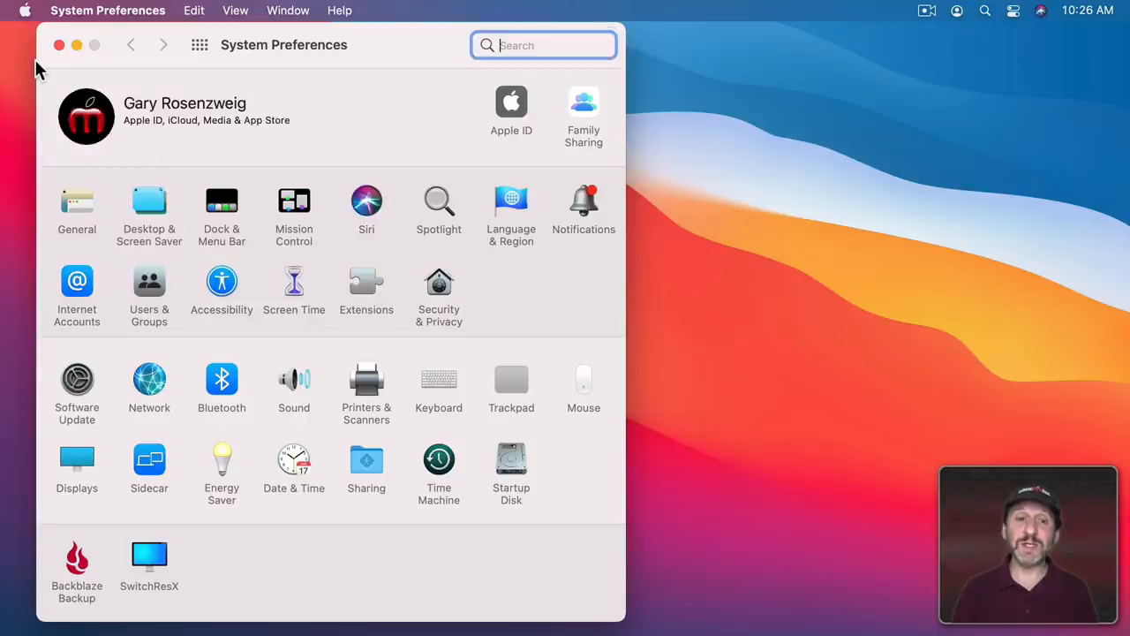
{"action": "left_click", "coordinate": [439, 380]}
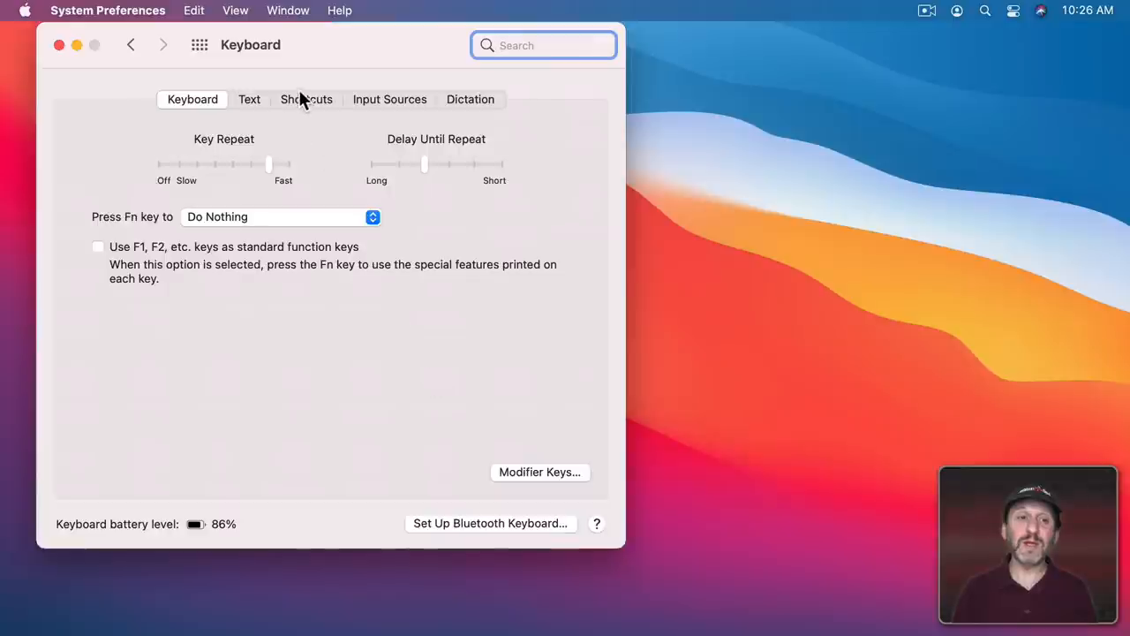
{"action": "left_click", "coordinate": [307, 98]}
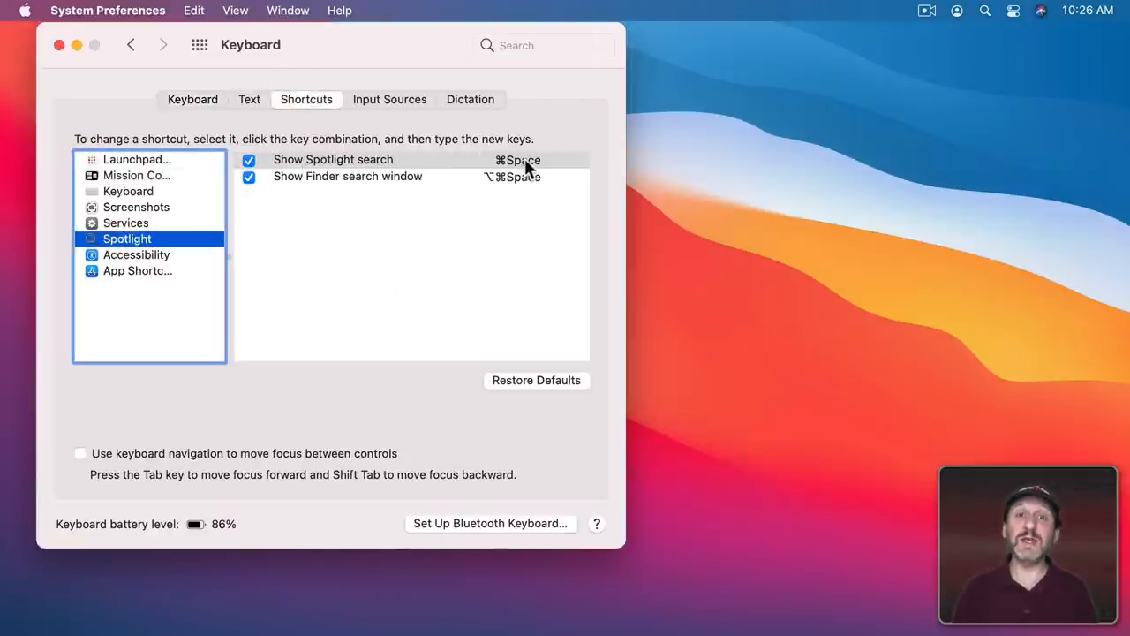
{"action": "mouse_move", "coordinate": [314, 188]}
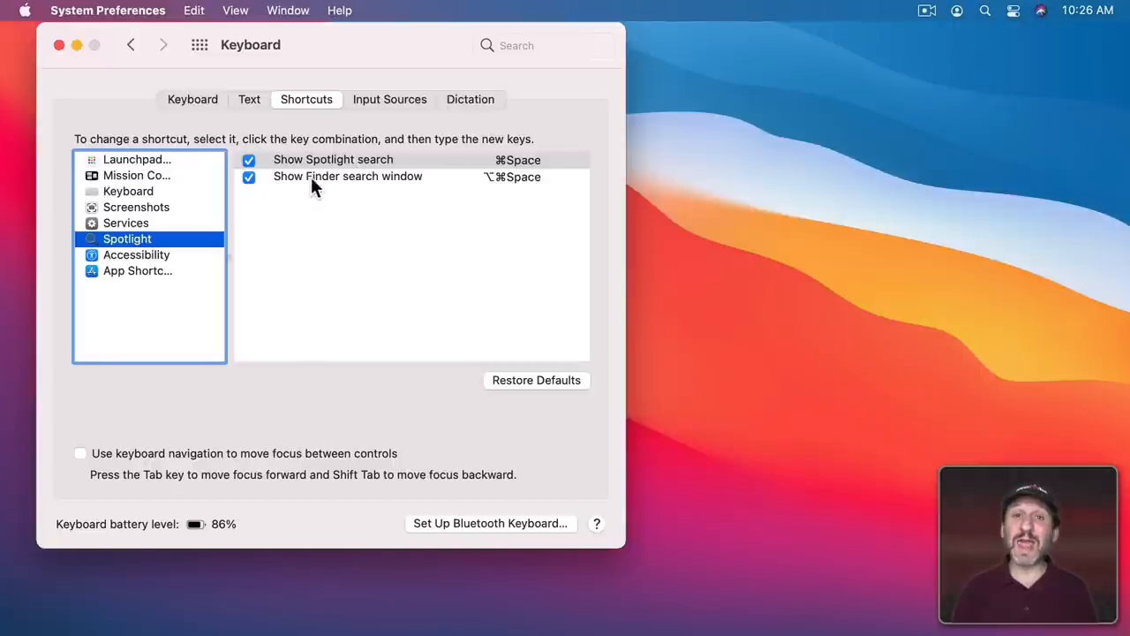
{"action": "mouse_move", "coordinate": [492, 185]}
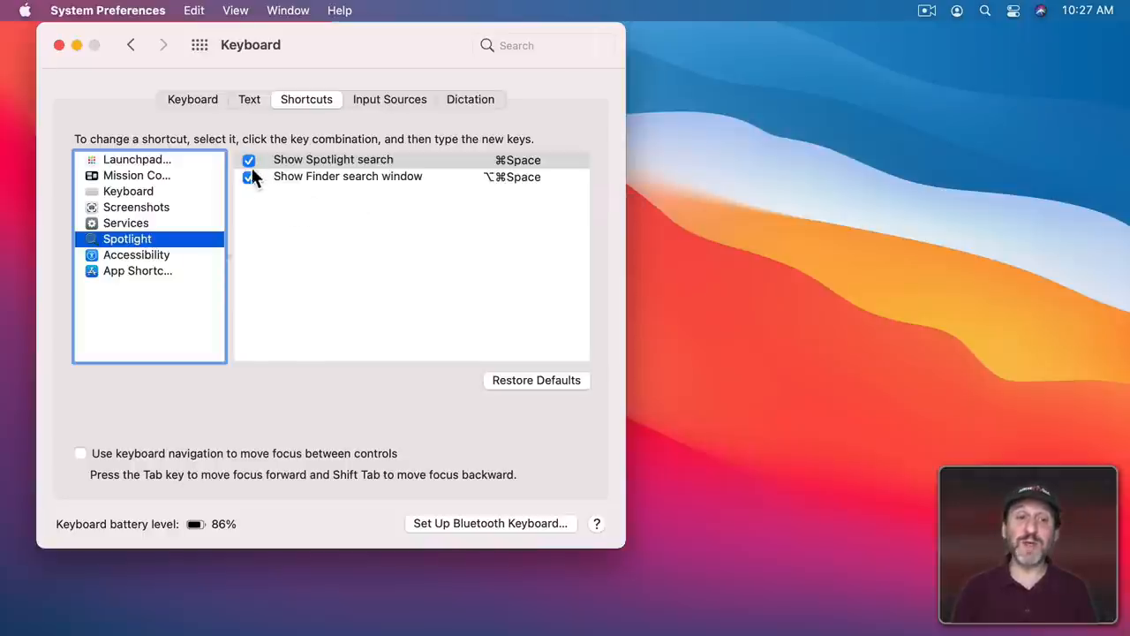
{"action": "mouse_move", "coordinate": [249, 177]}
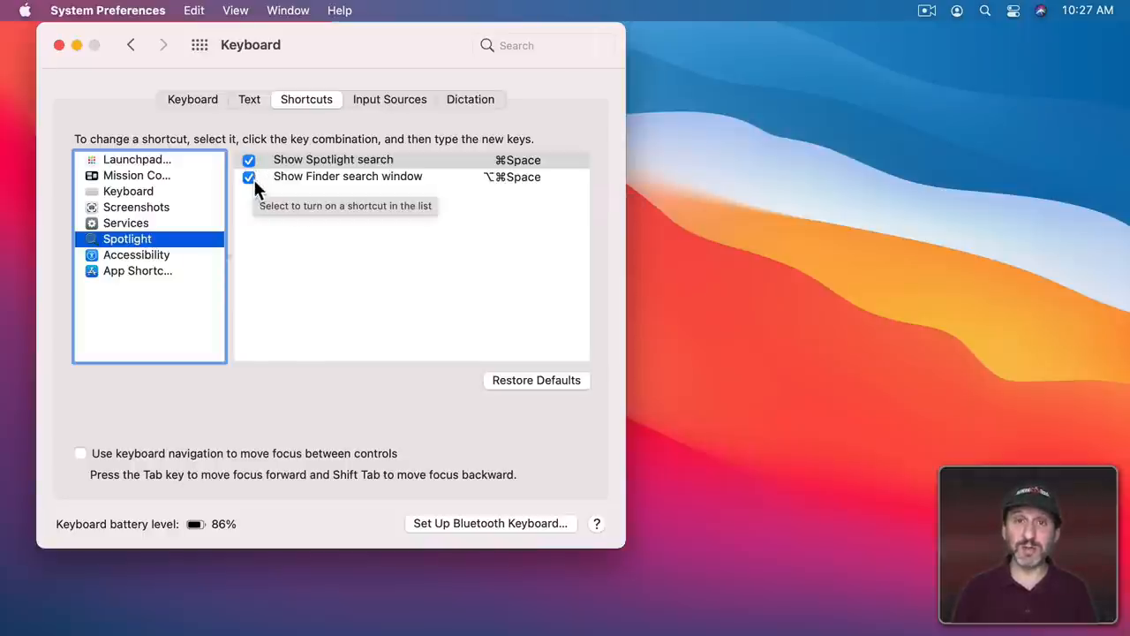